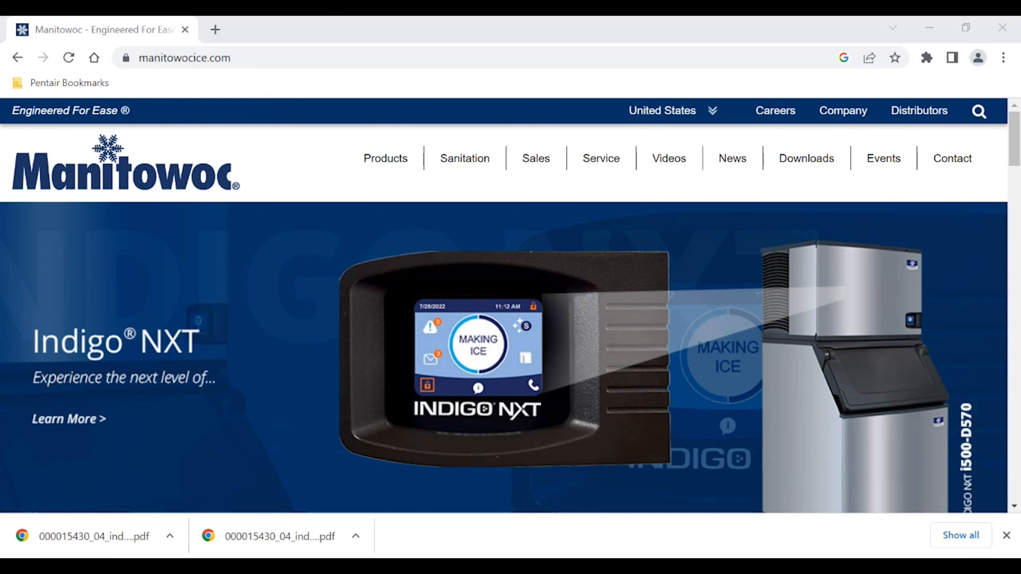
{"action": "mouse_move", "coordinate": [600, 158]}
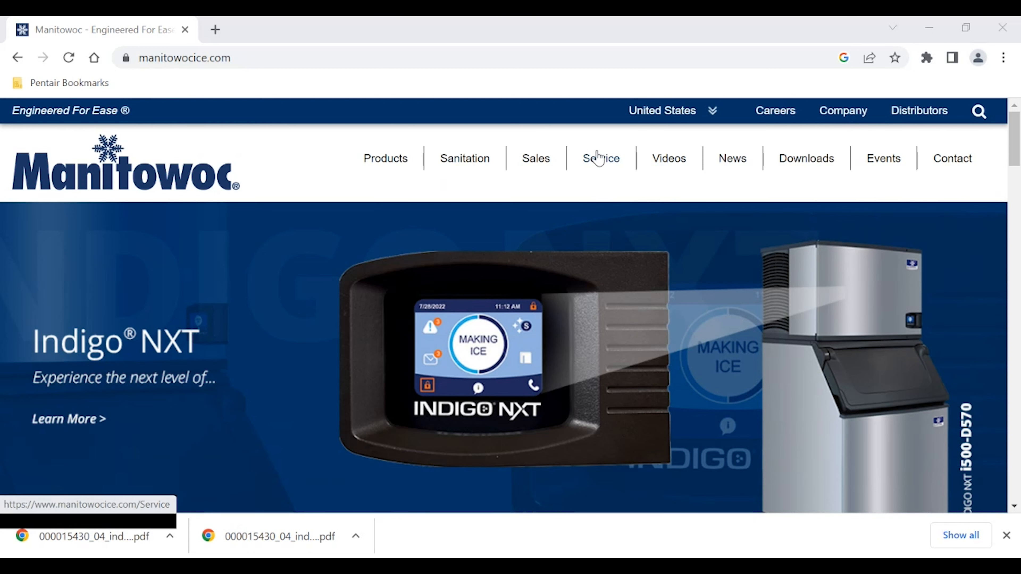
Go to the Service section and reach the EzParts catalog sign-in link
{"action": "left_click", "coordinate": [601, 158]}
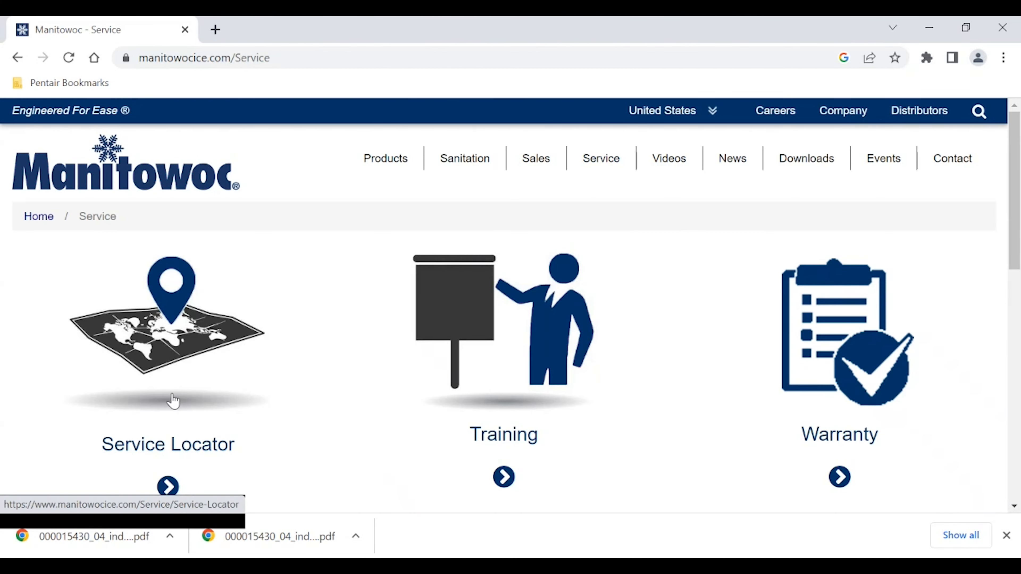
{"action": "scroll", "scroll_direction": "down", "scroll_amount": 3}
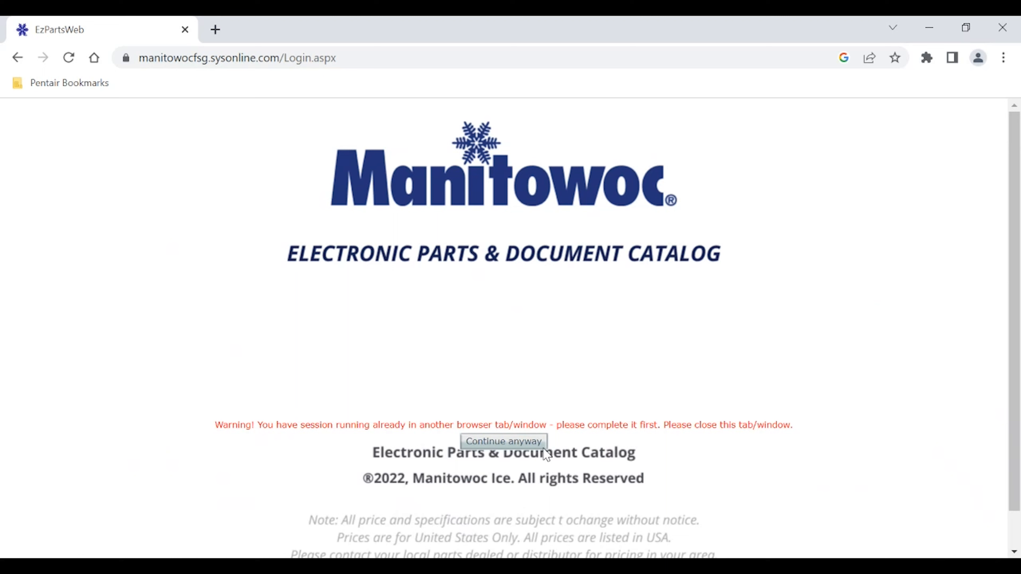
Continue into the catalog past the session warning, accept cookies, and expand Manitowoc - Ice & Related
{"action": "left_click", "coordinate": [503, 442]}
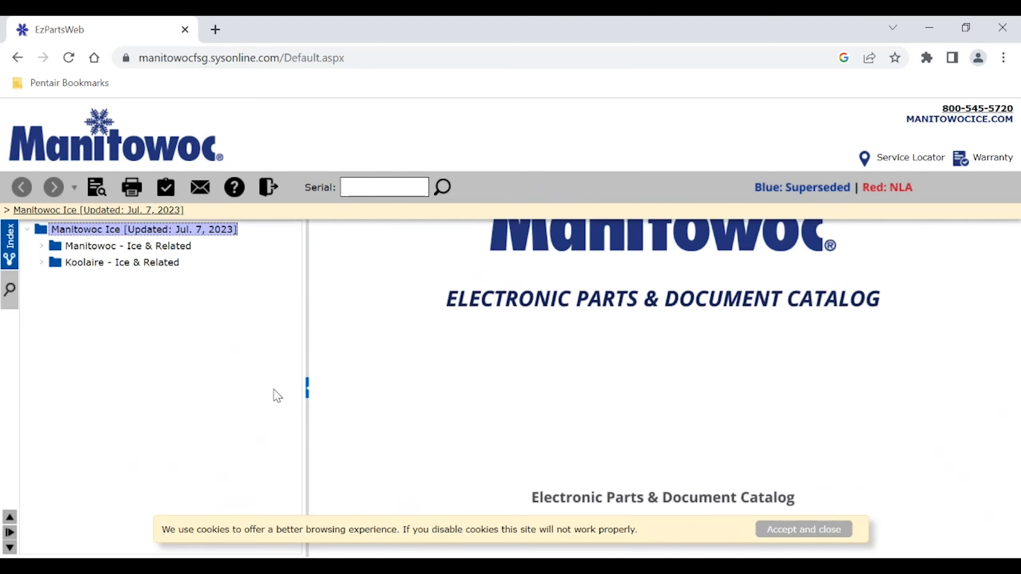
{"action": "left_click", "coordinate": [803, 529]}
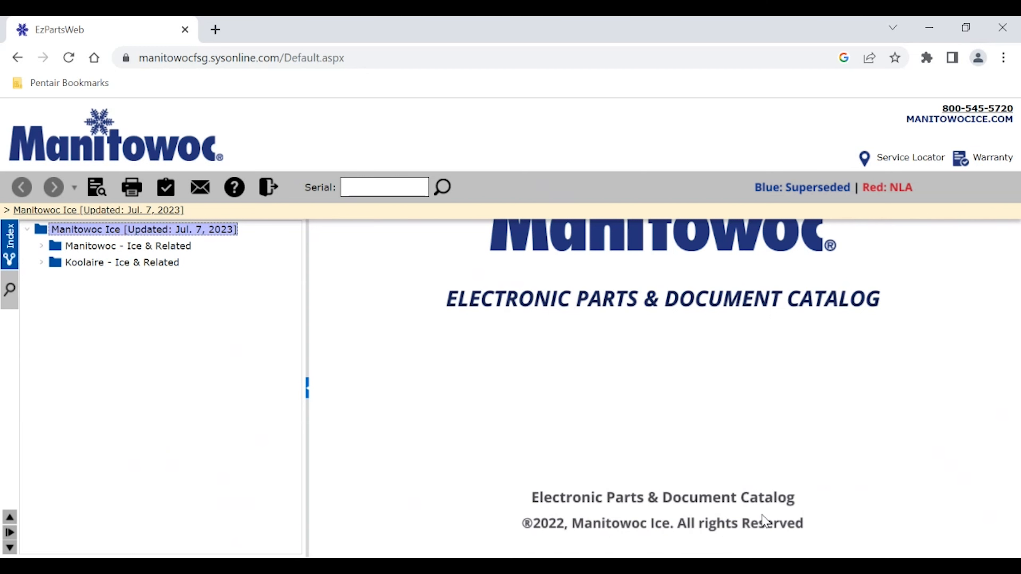
{"action": "mouse_move", "coordinate": [51, 250]}
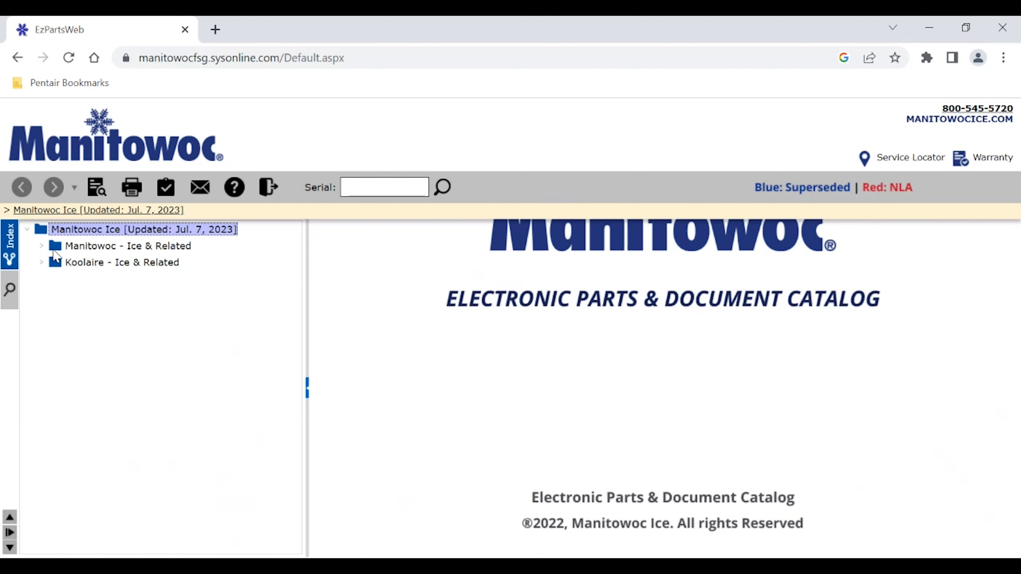
{"action": "mouse_move", "coordinate": [260, 303]}
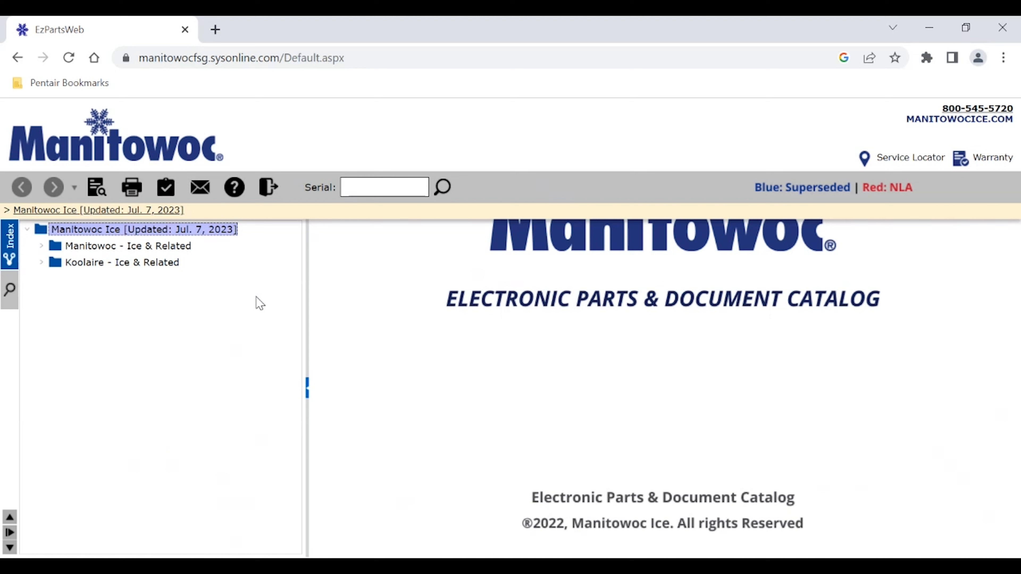
{"action": "mouse_move", "coordinate": [74, 258]}
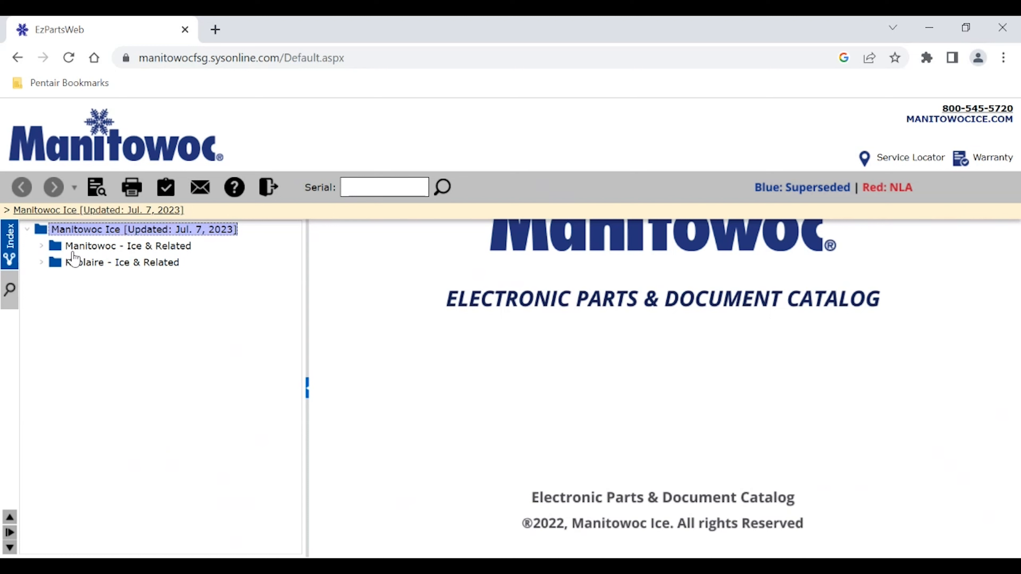
{"action": "left_click", "coordinate": [41, 246]}
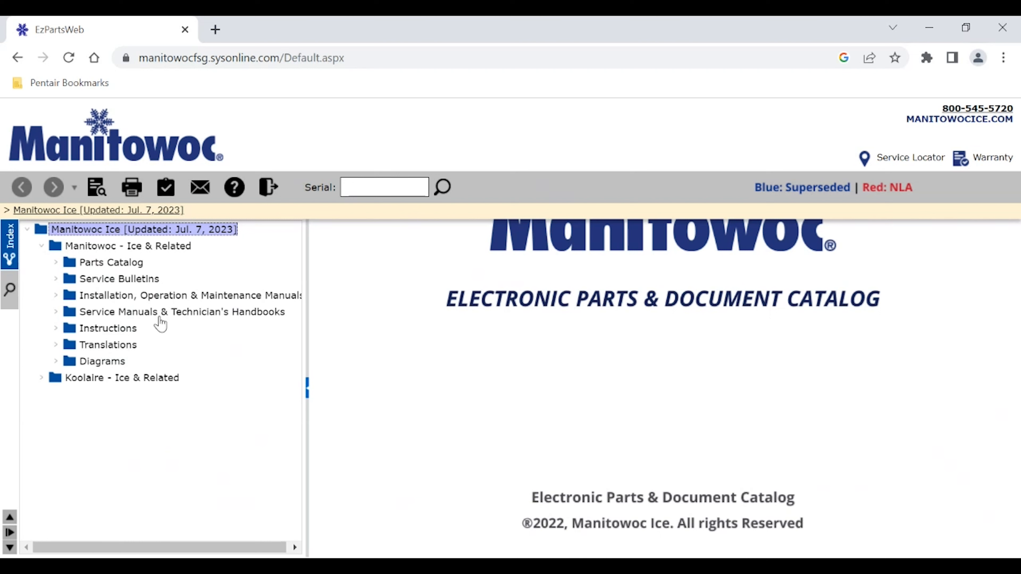
Expand Parts Catalog and its Ice Machine category to list the machine series down to Indigo NXT
{"action": "left_click", "coordinate": [384, 187]}
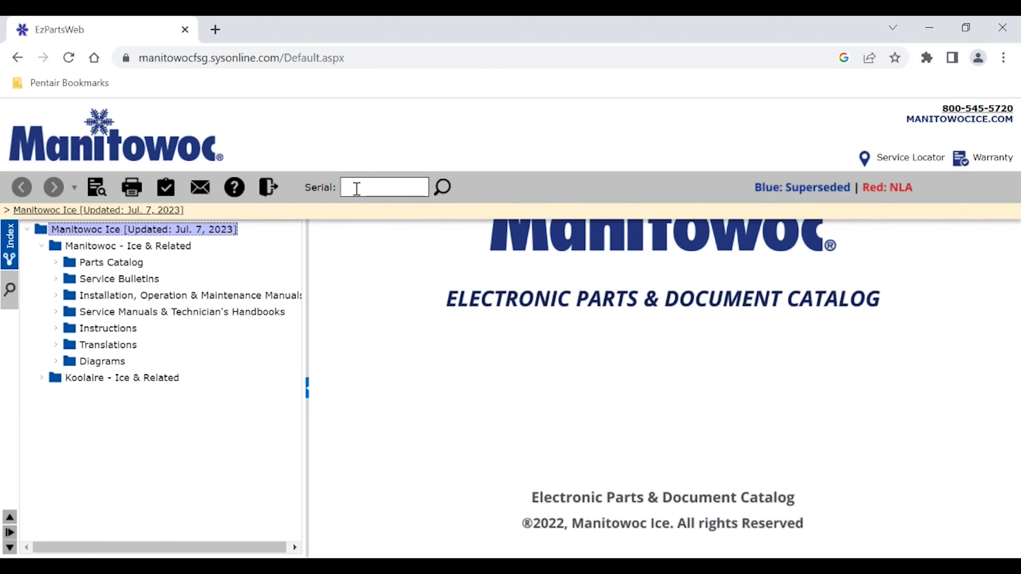
{"action": "mouse_move", "coordinate": [391, 188]}
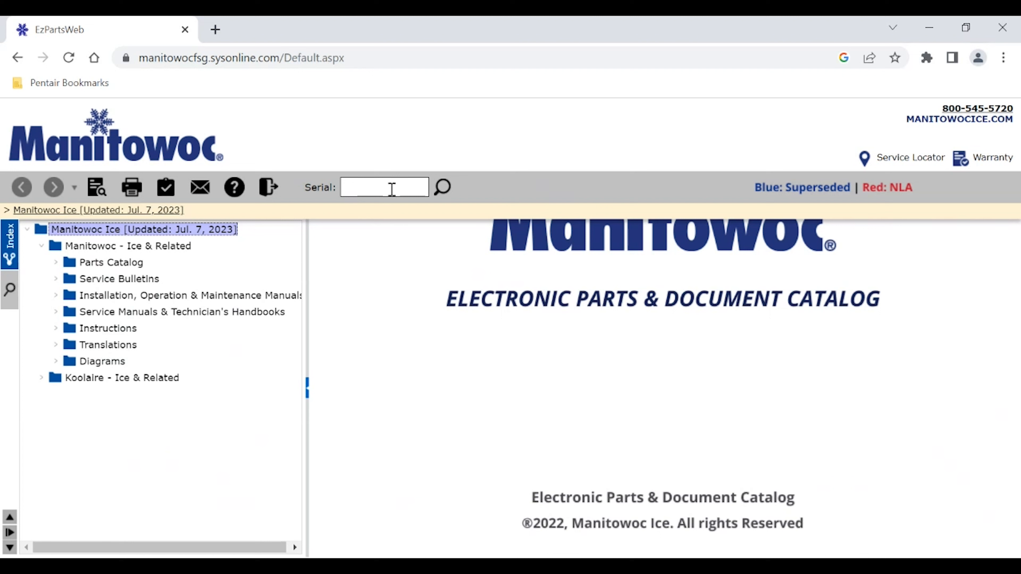
{"action": "mouse_move", "coordinate": [237, 345]}
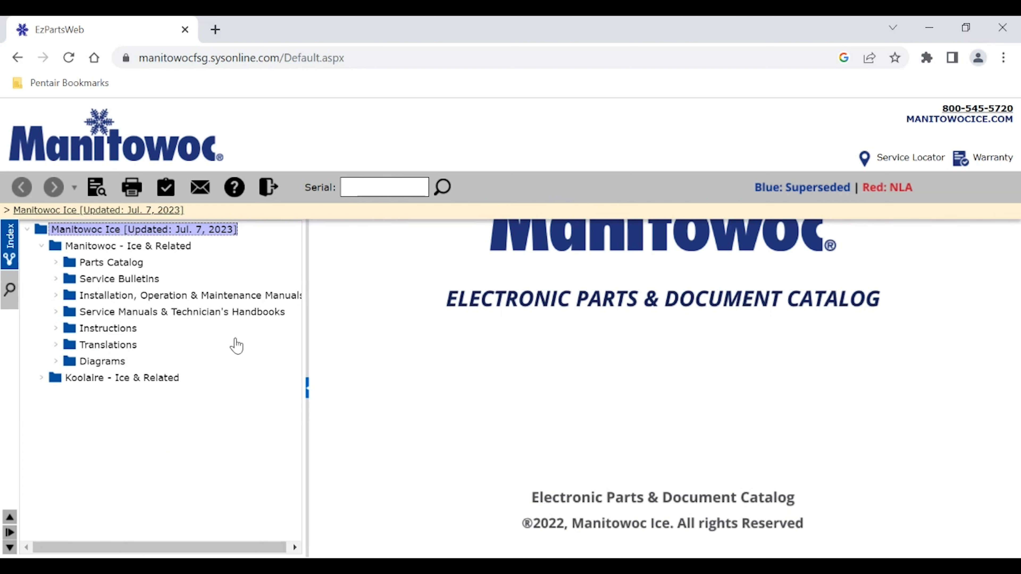
{"action": "mouse_move", "coordinate": [60, 267]}
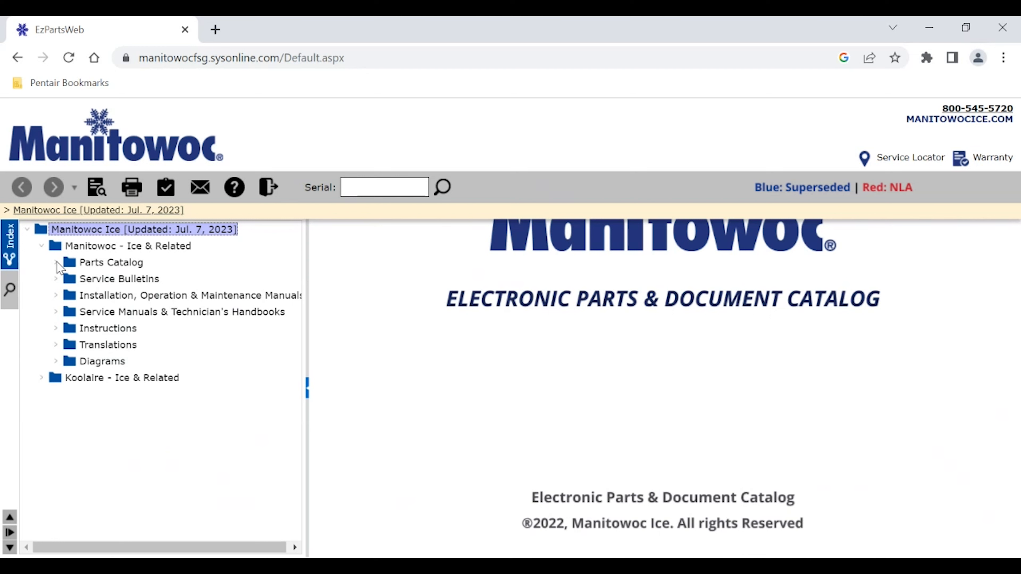
{"action": "left_click", "coordinate": [56, 262]}
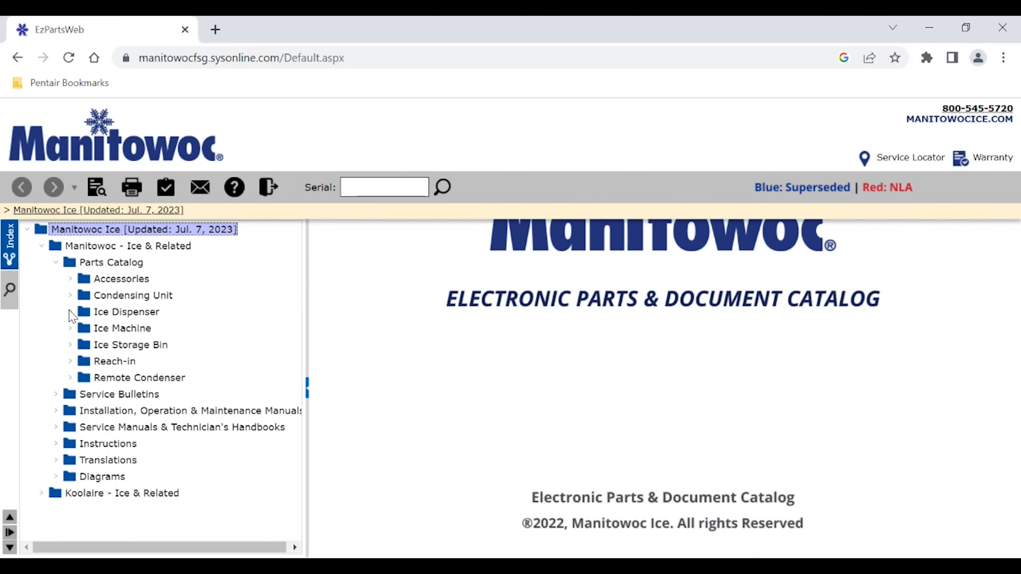
{"action": "mouse_move", "coordinate": [71, 329]}
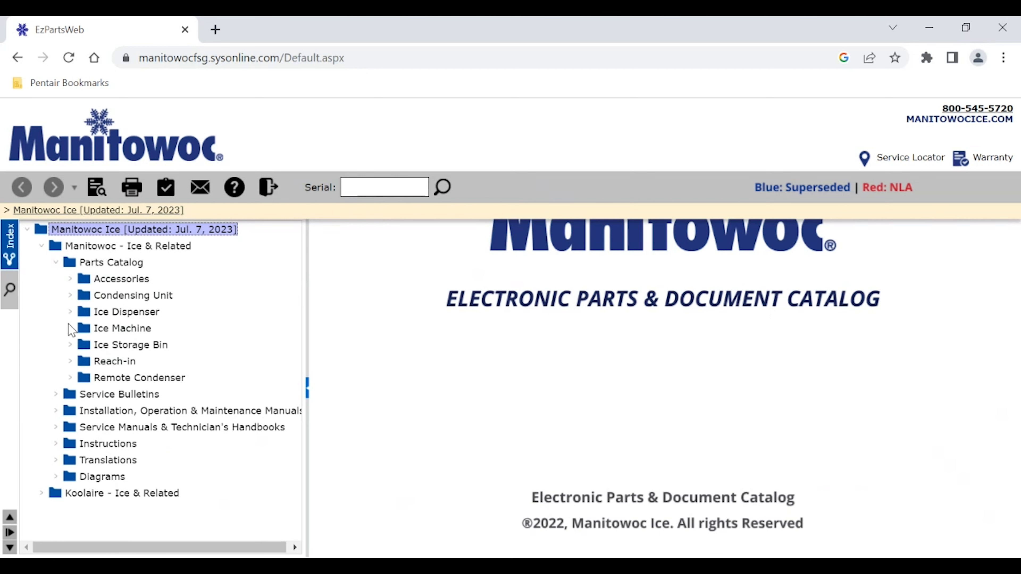
{"action": "left_click", "coordinate": [70, 328]}
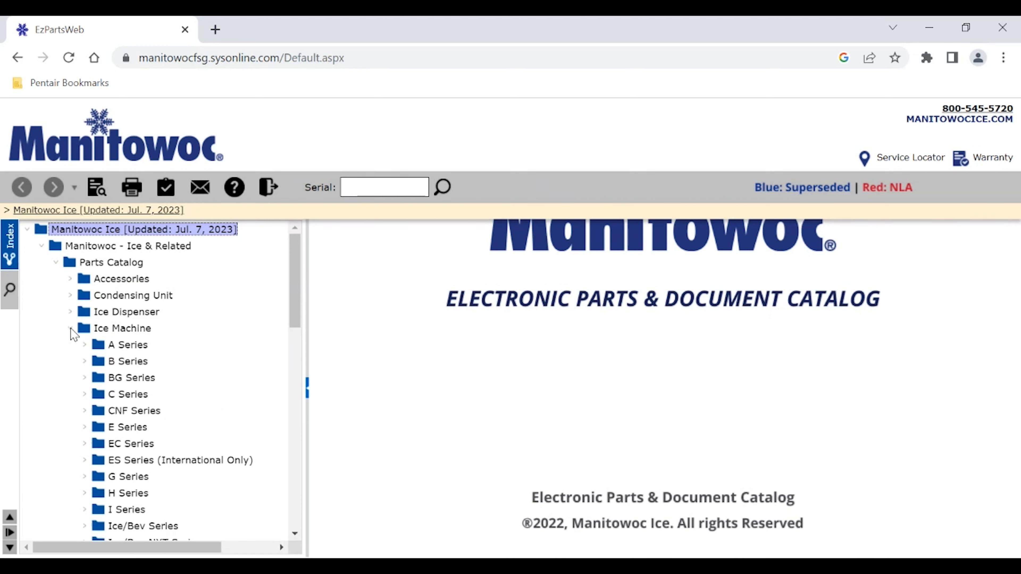
{"action": "scroll", "scroll_direction": "down", "scroll_amount": 3}
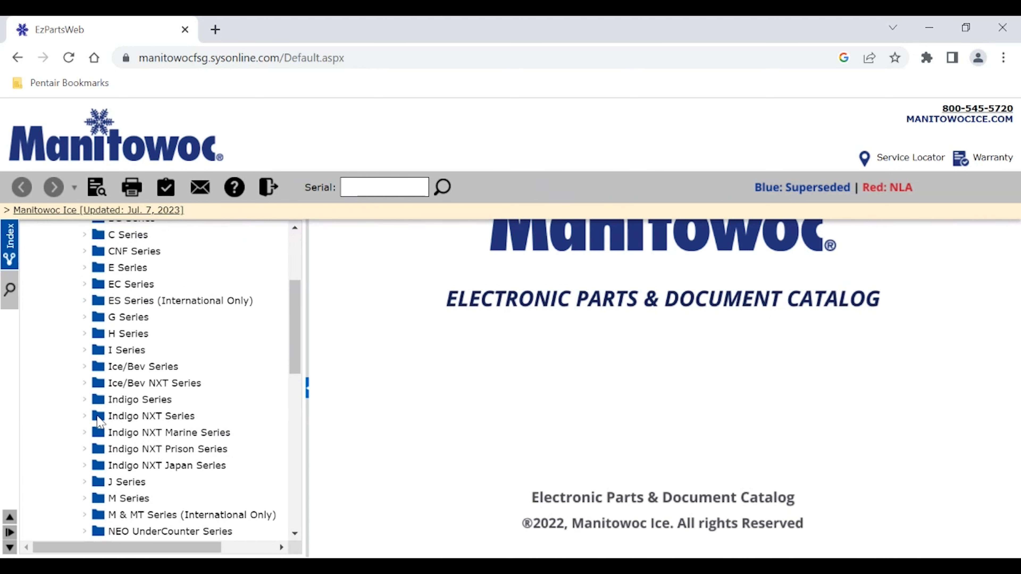
{"action": "mouse_move", "coordinate": [87, 421]}
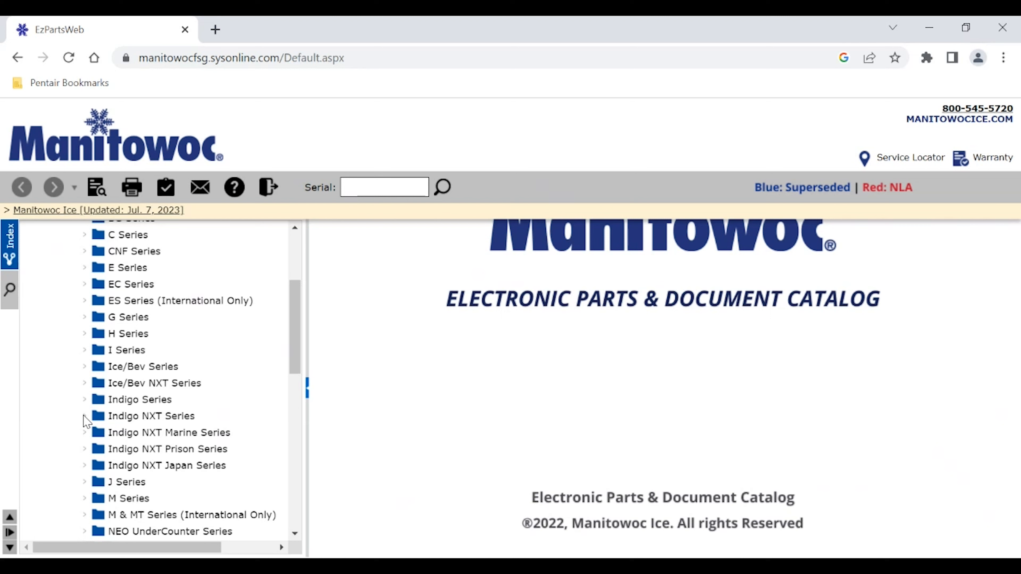
{"action": "mouse_move", "coordinate": [115, 420]}
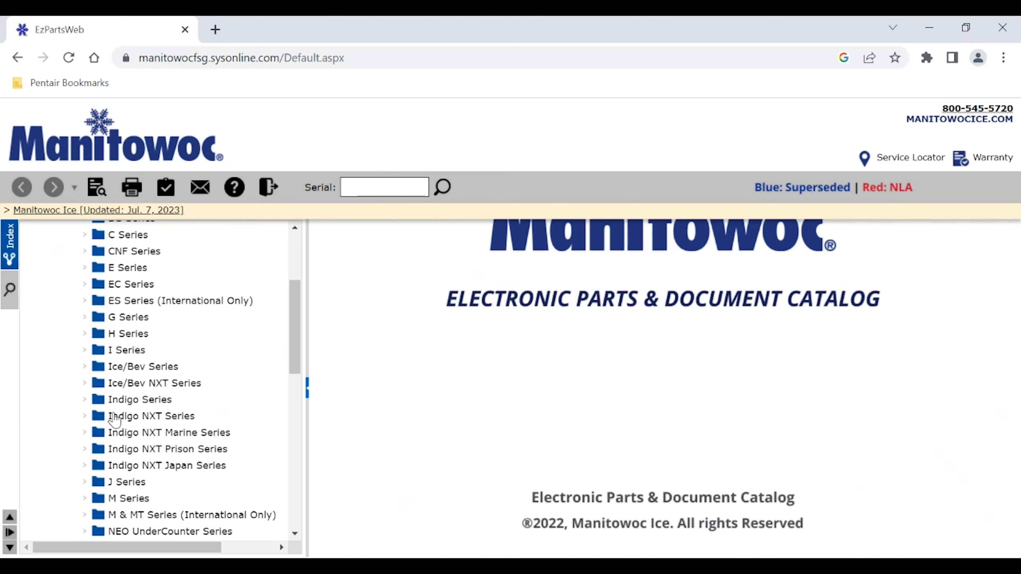
Expand the Indigo NXT Series and the iF0500N Indigo NXT model to list its assemblies
{"action": "left_click", "coordinate": [151, 416]}
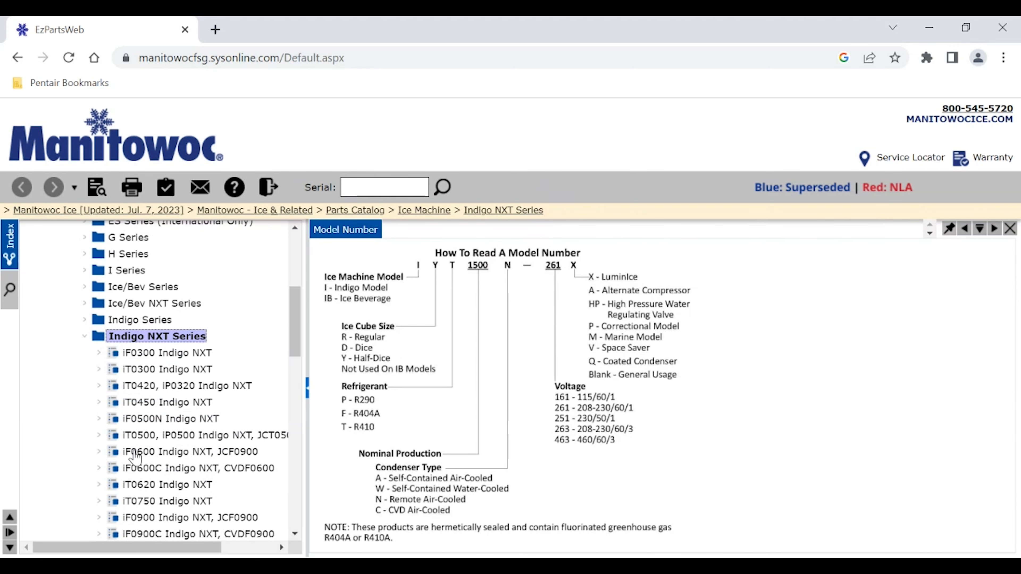
{"action": "mouse_move", "coordinate": [101, 443]}
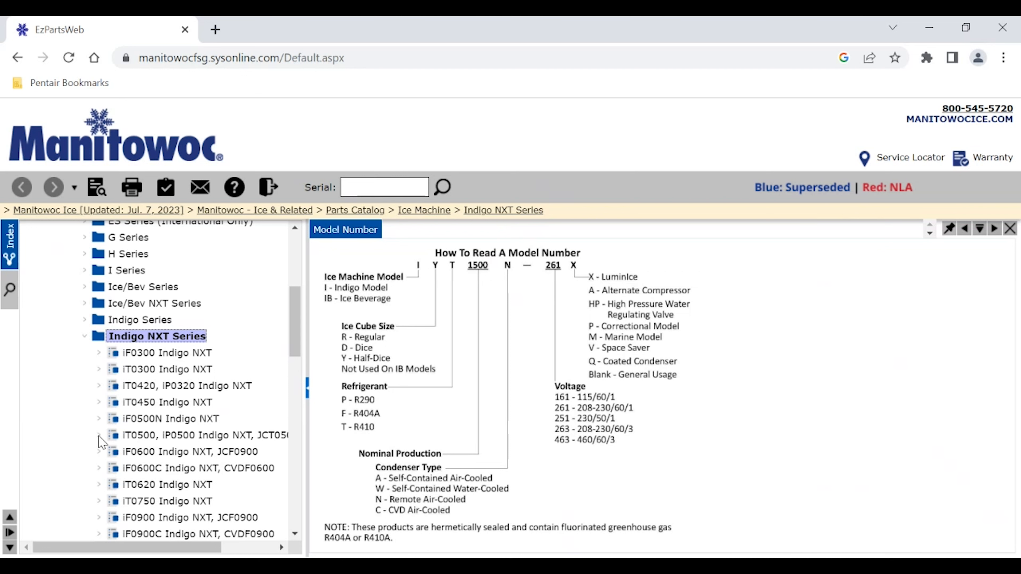
{"action": "mouse_move", "coordinate": [127, 425]}
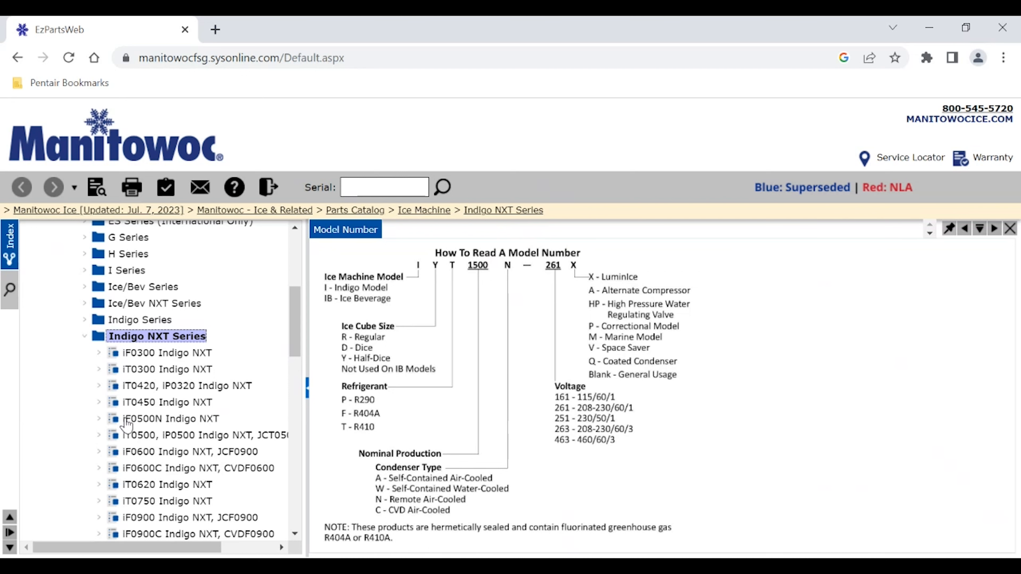
{"action": "left_click", "coordinate": [170, 418]}
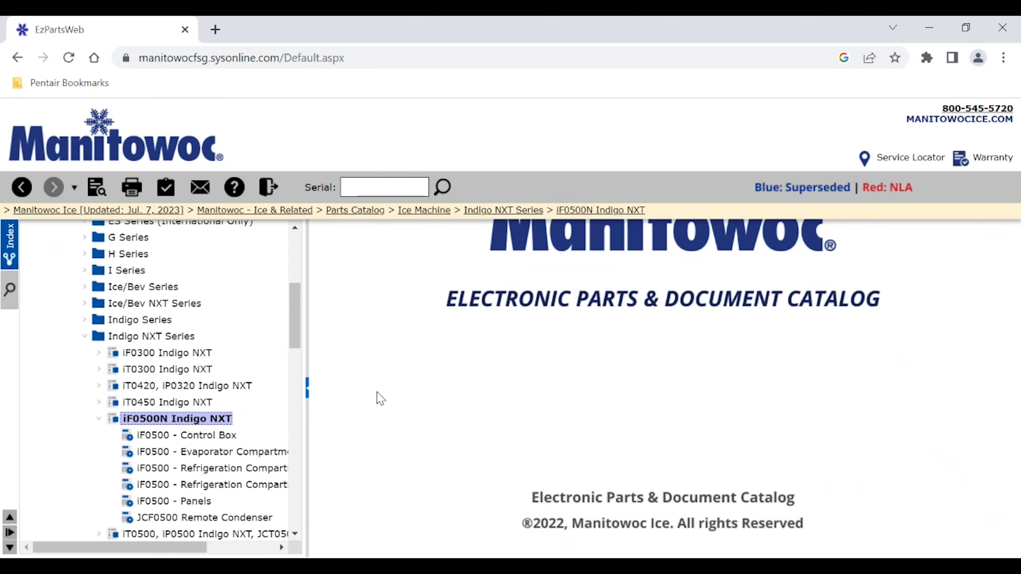
{"action": "mouse_move", "coordinate": [206, 458]}
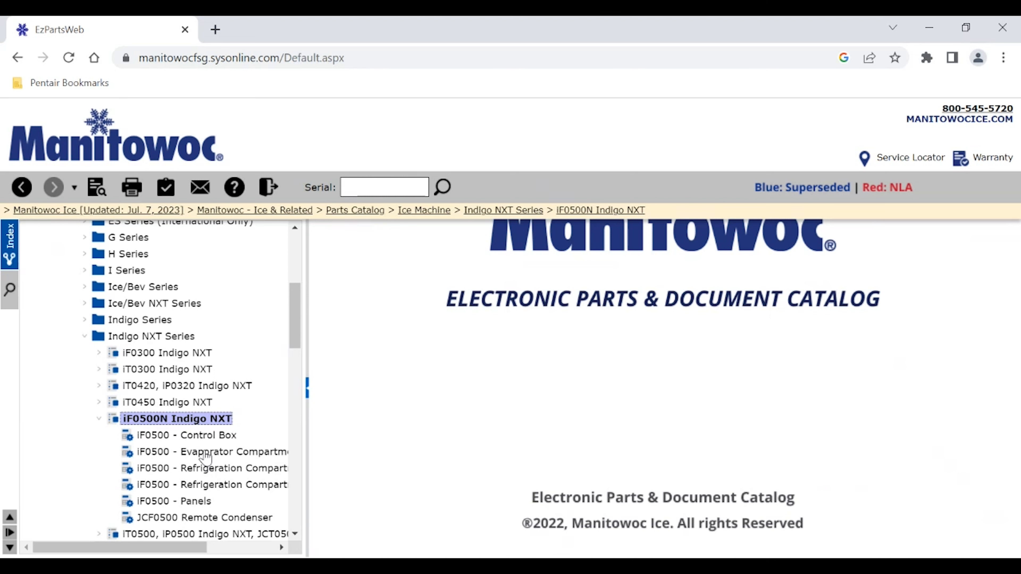
Show the iF0500 - Evaporator Compartment diagram with its parts list and the Magnetic Bin Switch details
{"action": "left_click", "coordinate": [211, 451]}
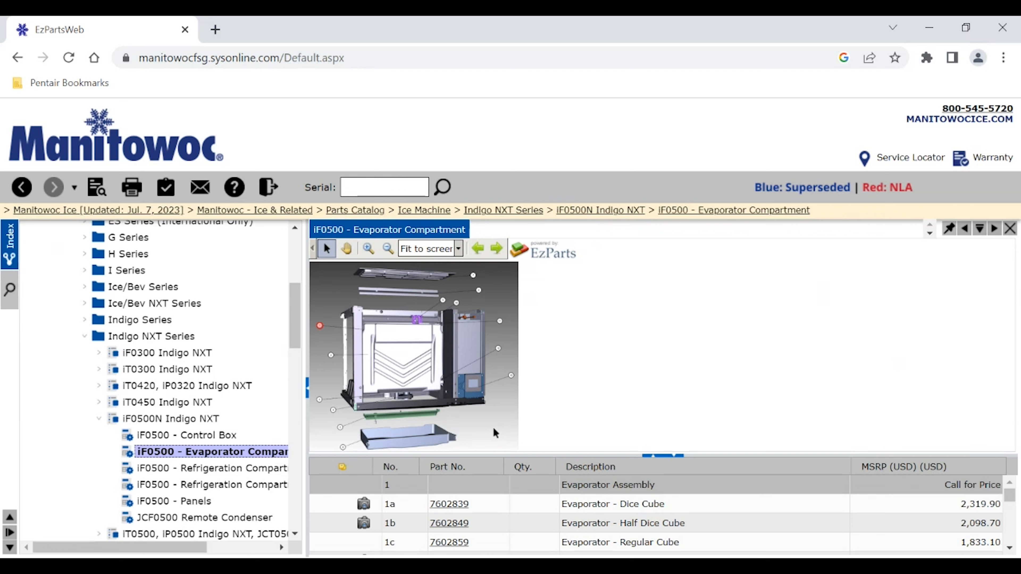
{"action": "mouse_move", "coordinate": [488, 383]}
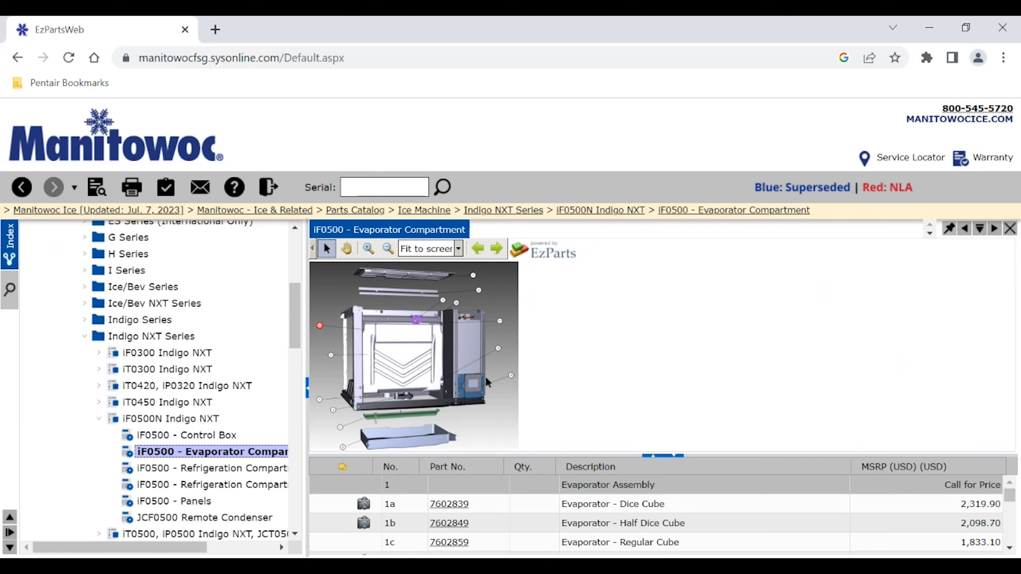
{"action": "mouse_move", "coordinate": [359, 397]}
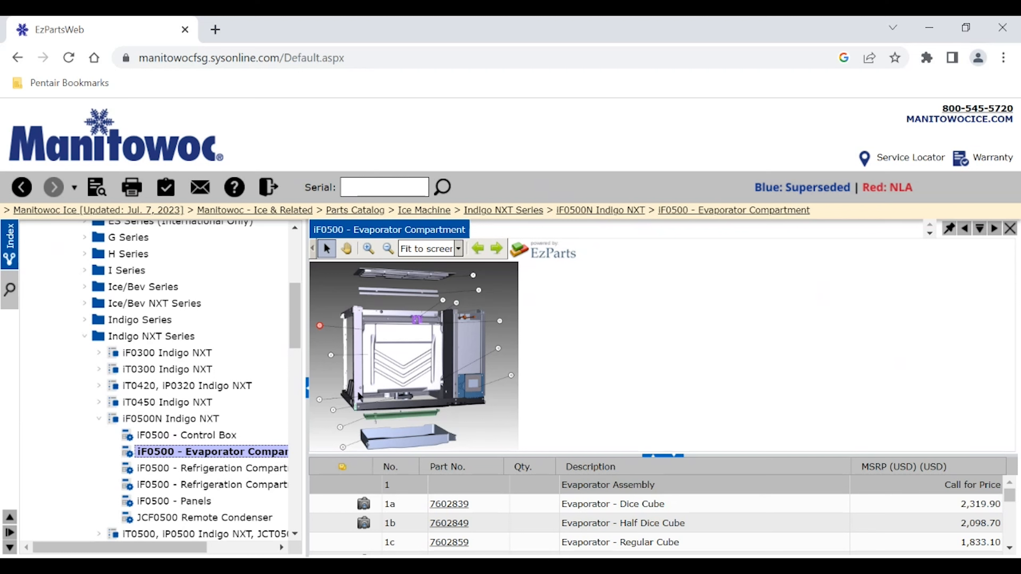
{"action": "mouse_move", "coordinate": [500, 357]}
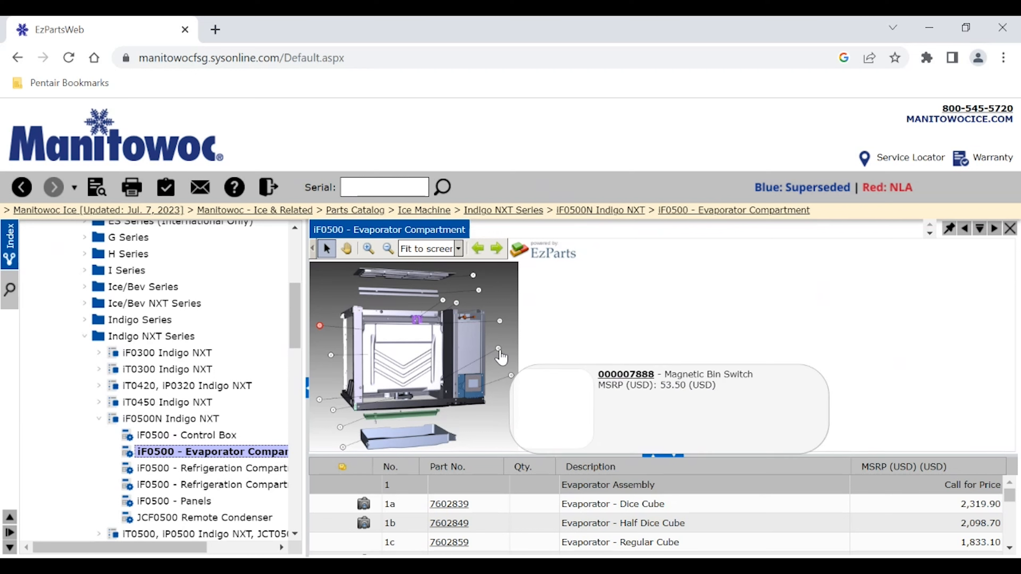
{"action": "mouse_move", "coordinate": [500, 357]}
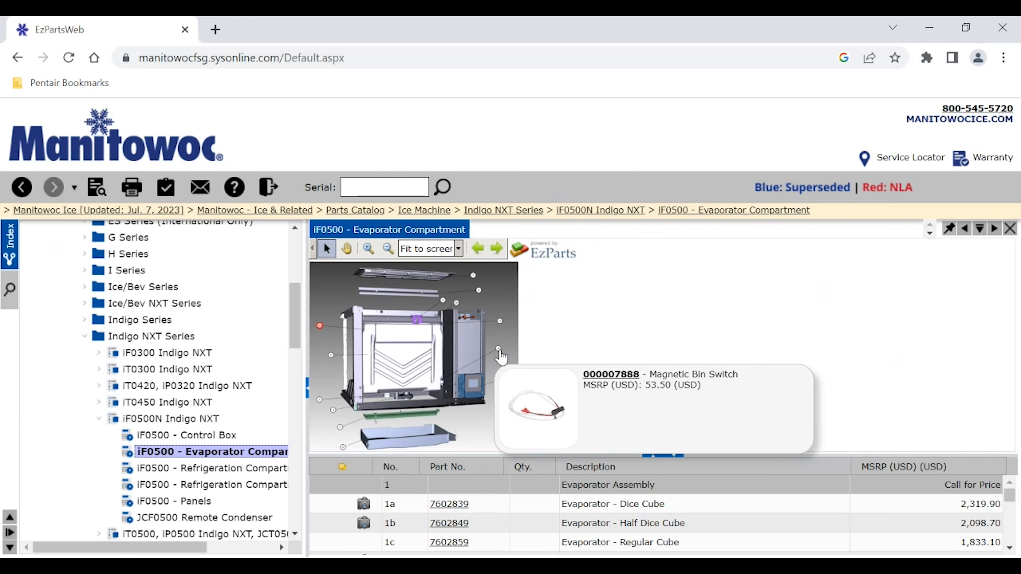
{"action": "mouse_move", "coordinate": [464, 508]}
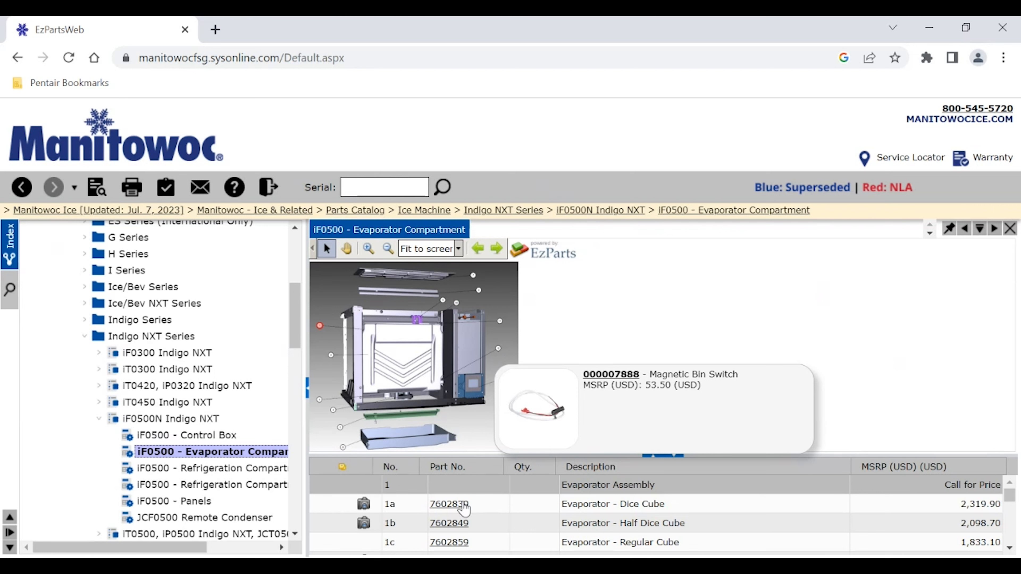
{"action": "mouse_move", "coordinate": [982, 519]}
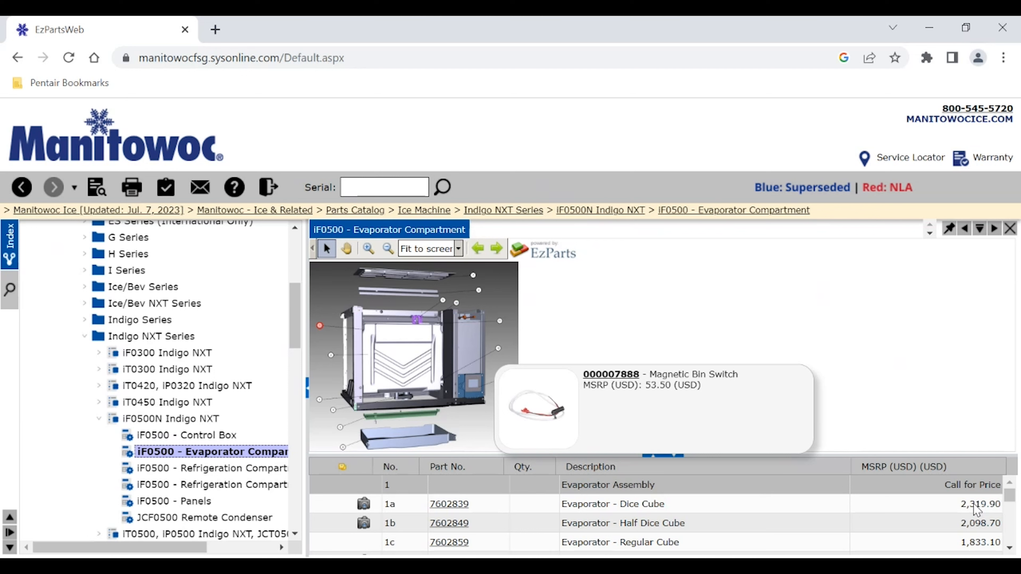
{"action": "mouse_move", "coordinate": [376, 535]}
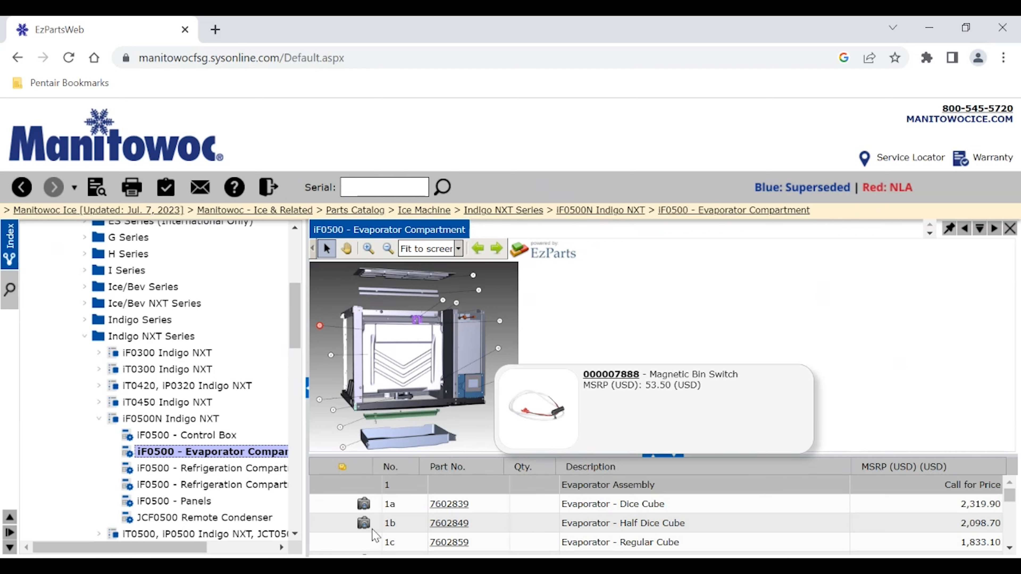
{"action": "left_click", "coordinate": [364, 504]}
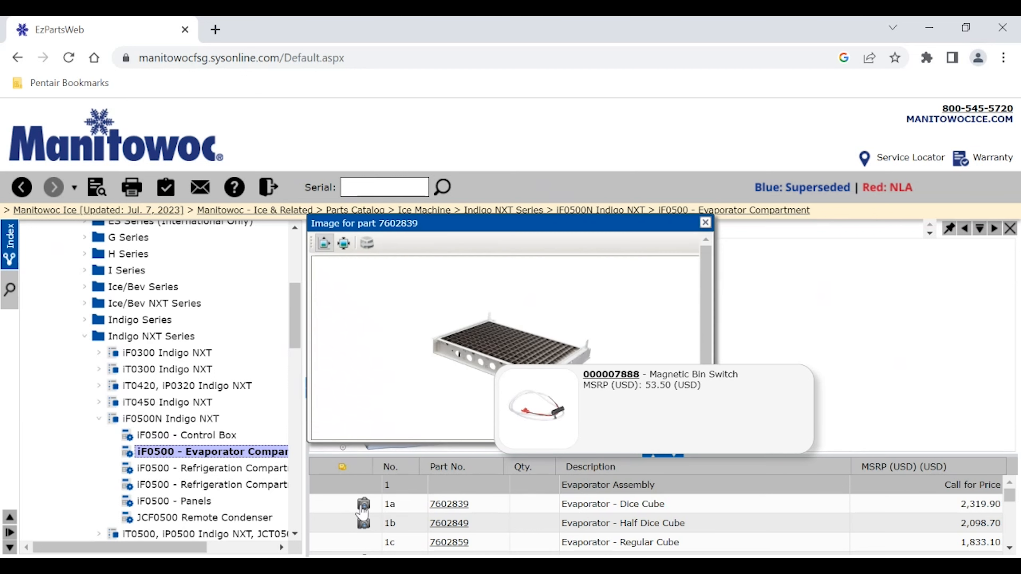
{"action": "mouse_move", "coordinate": [709, 218]}
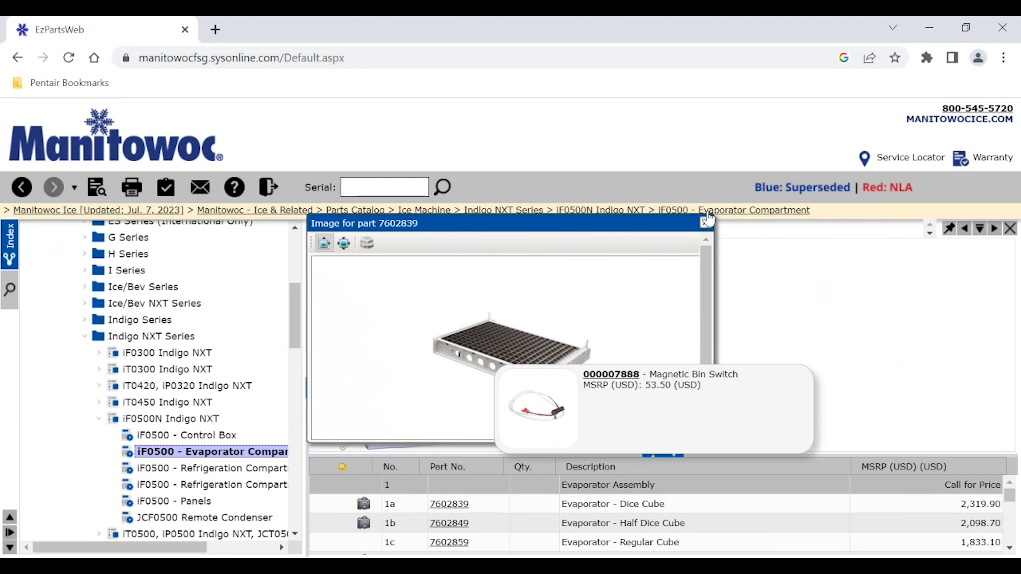
{"action": "left_click", "coordinate": [704, 223]}
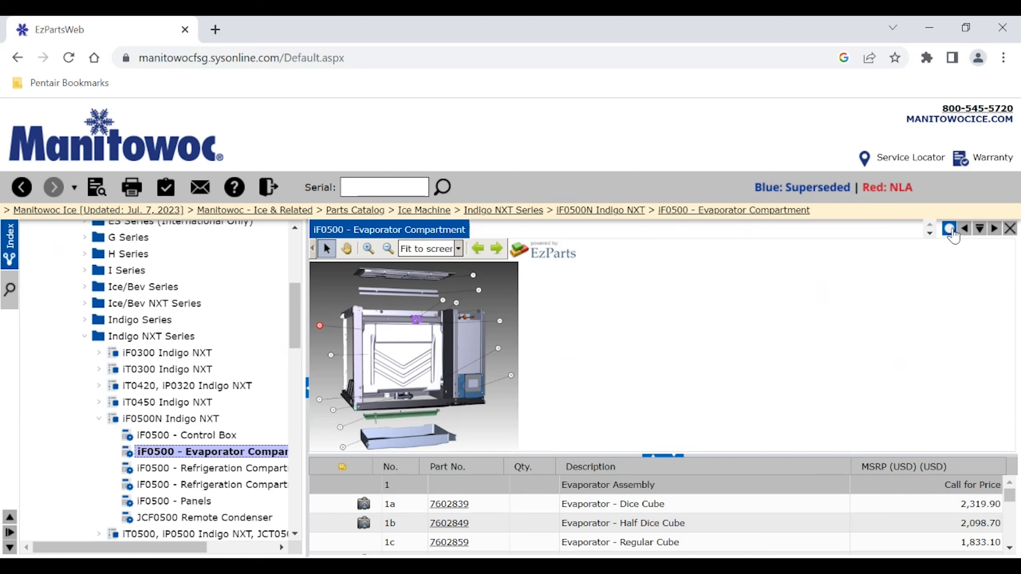
Expand iT0750 Indigo NXT and bring up its Evaporator Compartment parts page in a second tab
{"action": "scroll", "scroll_direction": "down", "scroll_amount": 3}
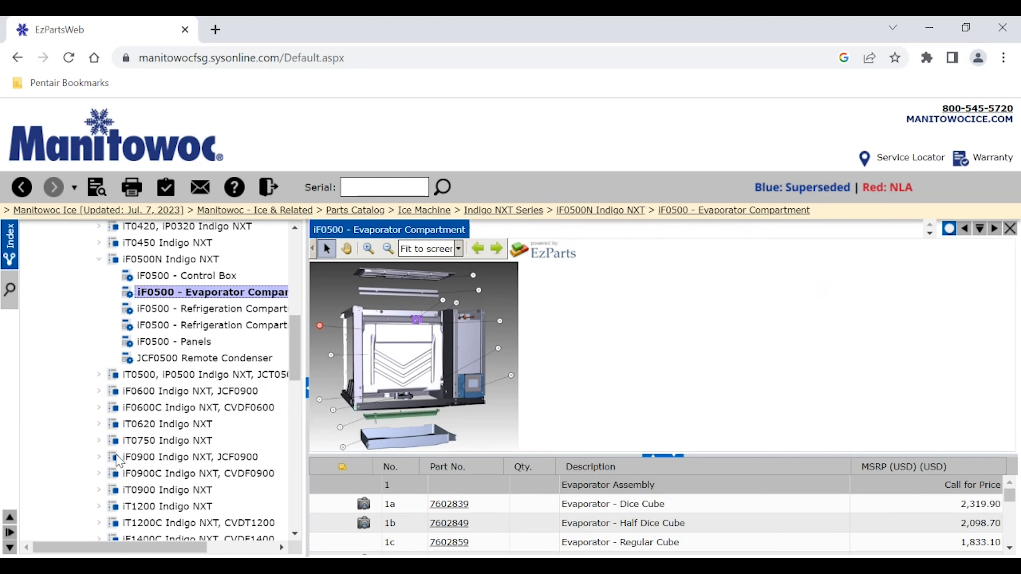
{"action": "left_click", "coordinate": [99, 441]}
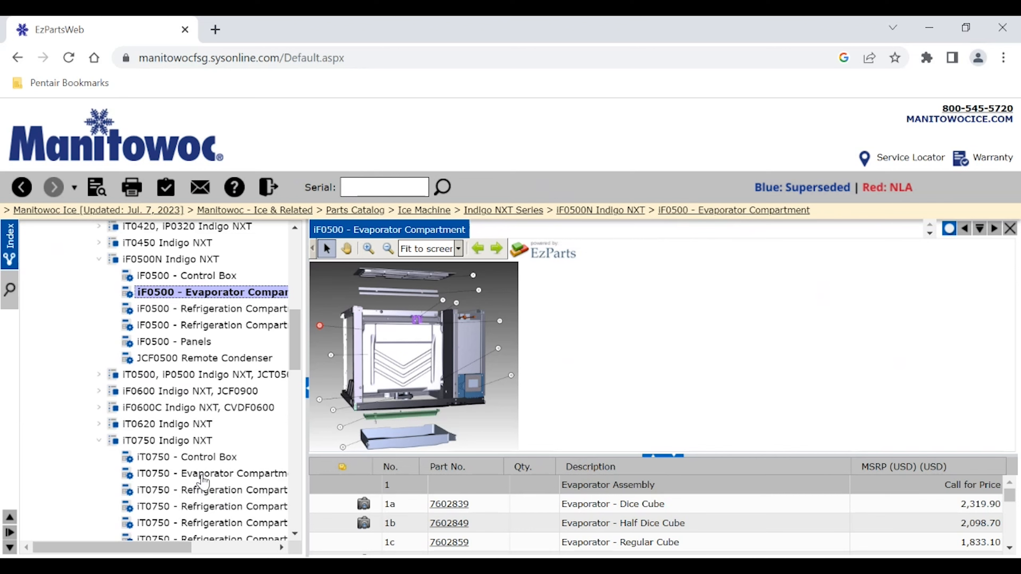
{"action": "left_click", "coordinate": [212, 473]}
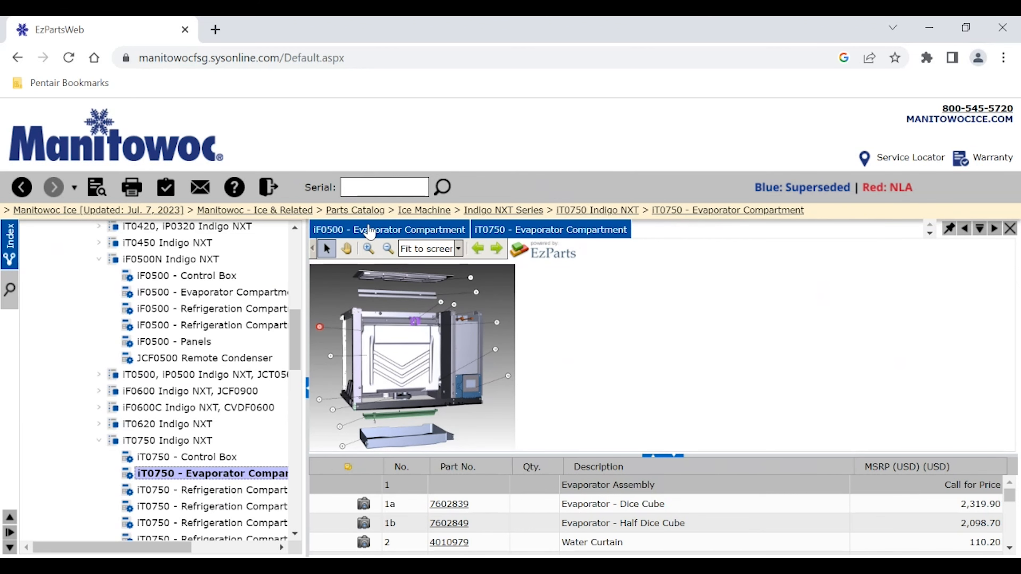
{"action": "scroll", "scroll_direction": "down", "scroll_amount": 3}
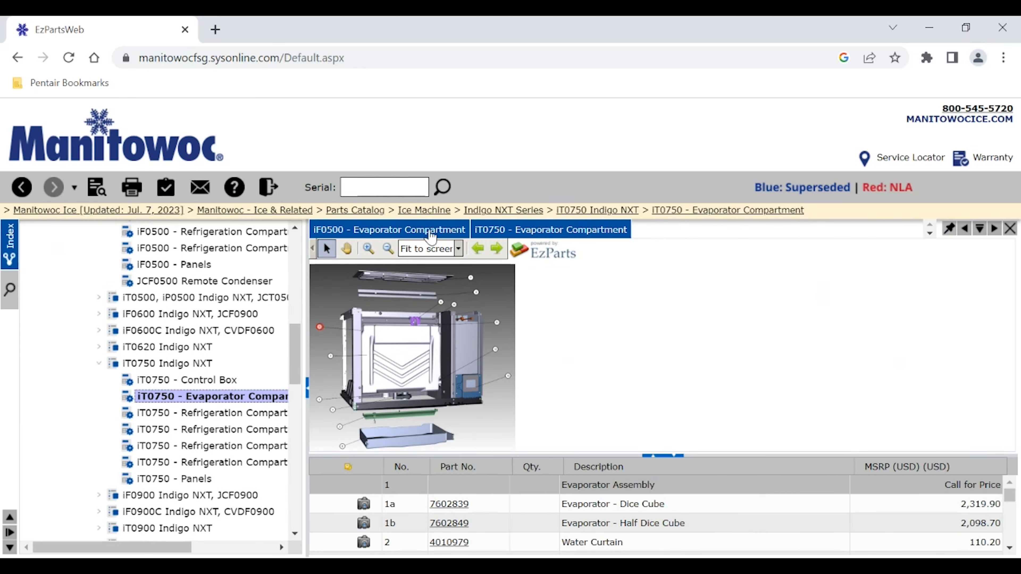
{"action": "left_click", "coordinate": [549, 229]}
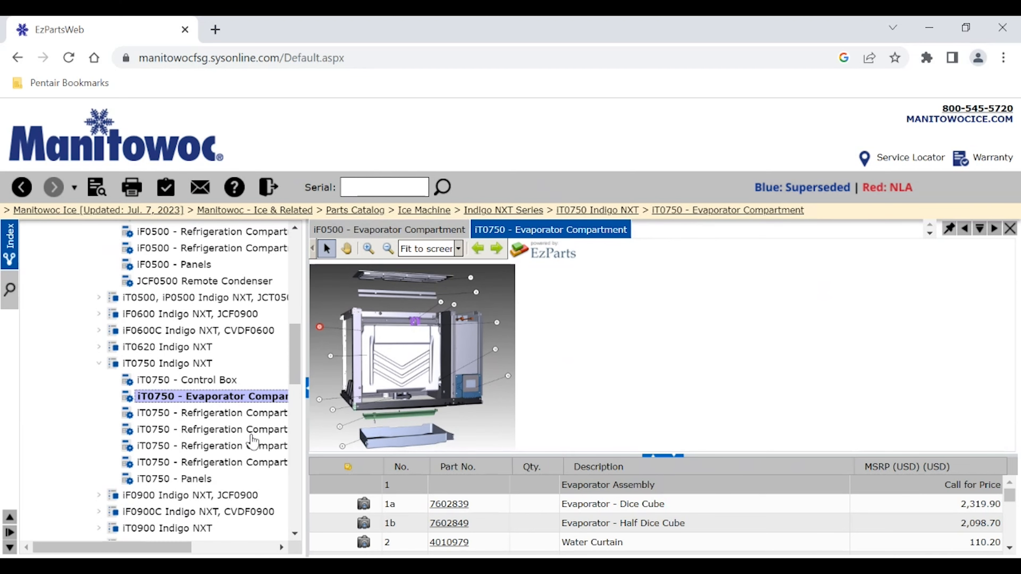
{"action": "mouse_move", "coordinate": [5, 386]}
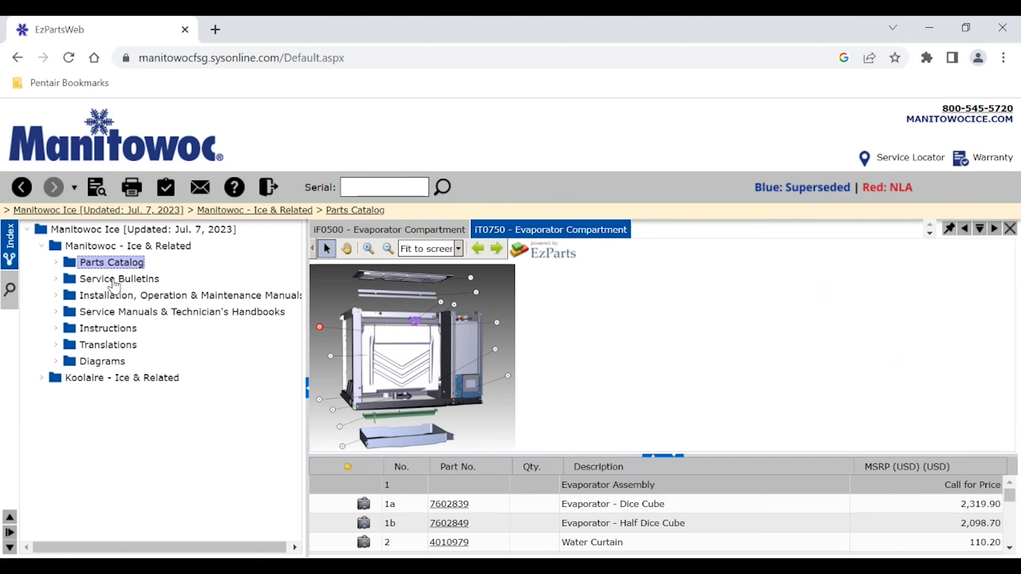
{"action": "mouse_move", "coordinate": [181, 297]}
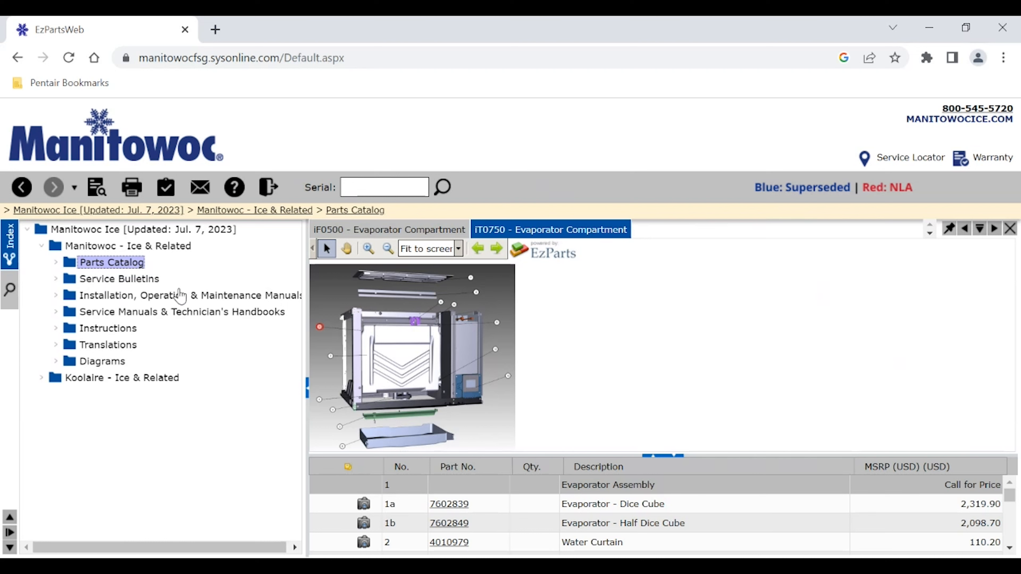
{"action": "mouse_move", "coordinate": [146, 330]}
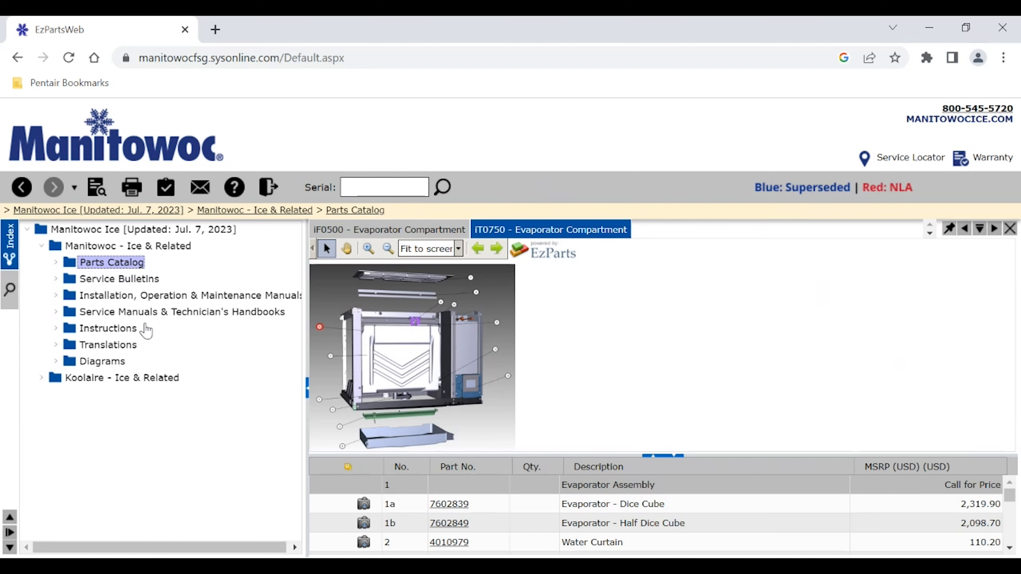
{"action": "mouse_move", "coordinate": [223, 320]}
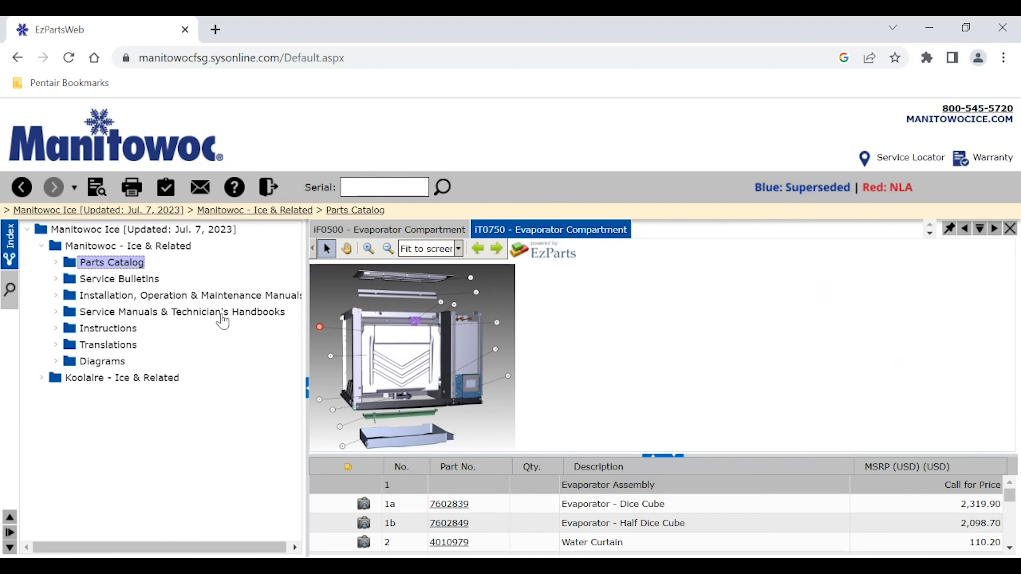
{"action": "mouse_move", "coordinate": [90, 342]}
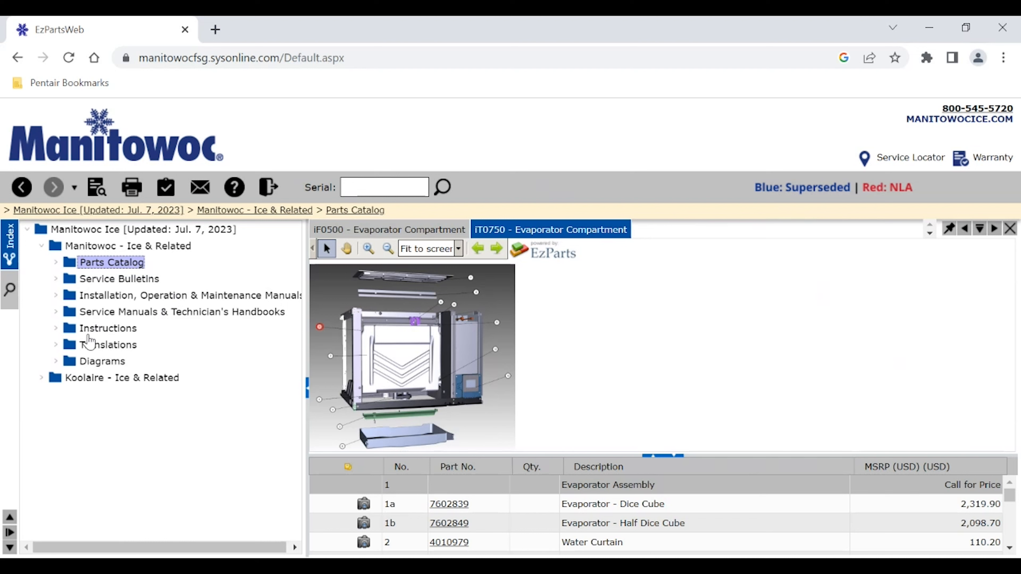
{"action": "mouse_move", "coordinate": [133, 364]}
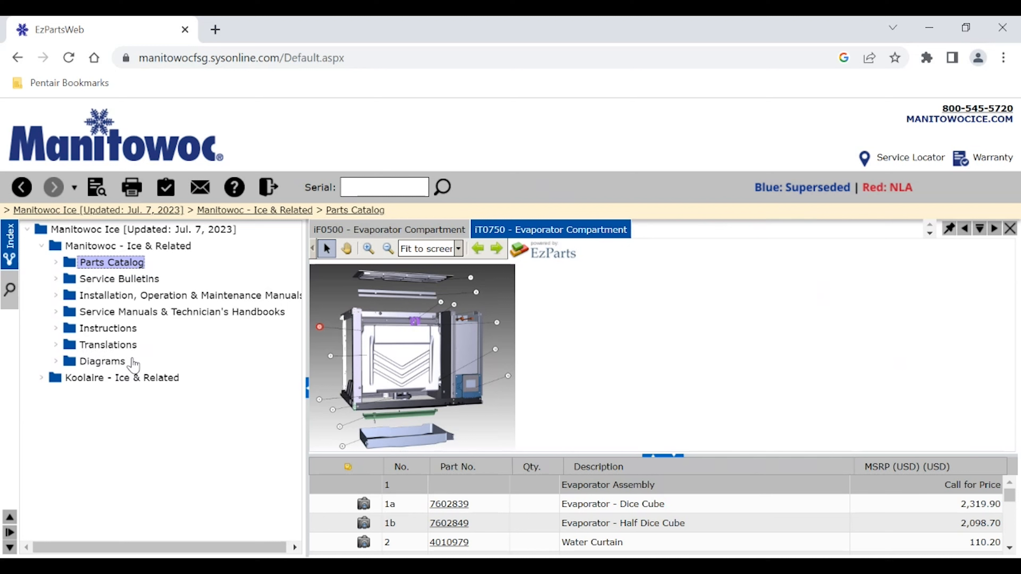
{"action": "mouse_move", "coordinate": [100, 318]}
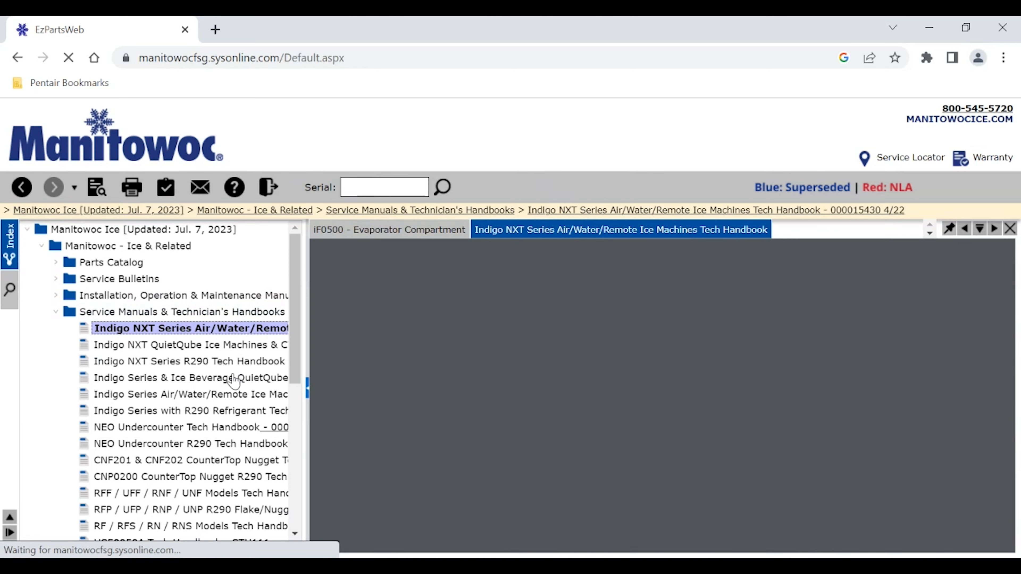
Page through the loaded 262-page Indigo NXT Tech Handbook PDF and return to its cover
{"action": "left_click", "coordinate": [190, 328]}
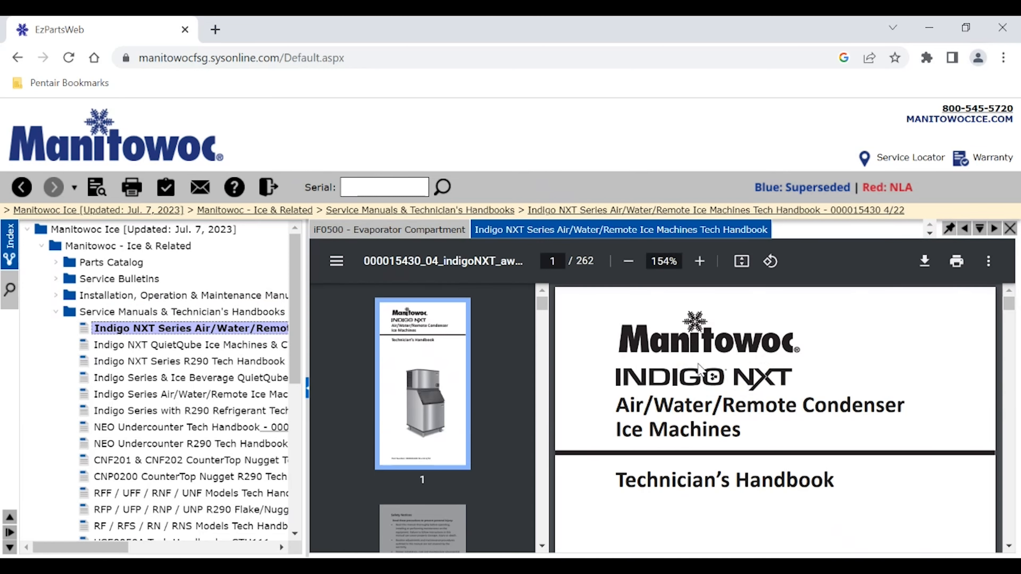
{"action": "scroll", "scroll_direction": "down", "scroll_amount": 3}
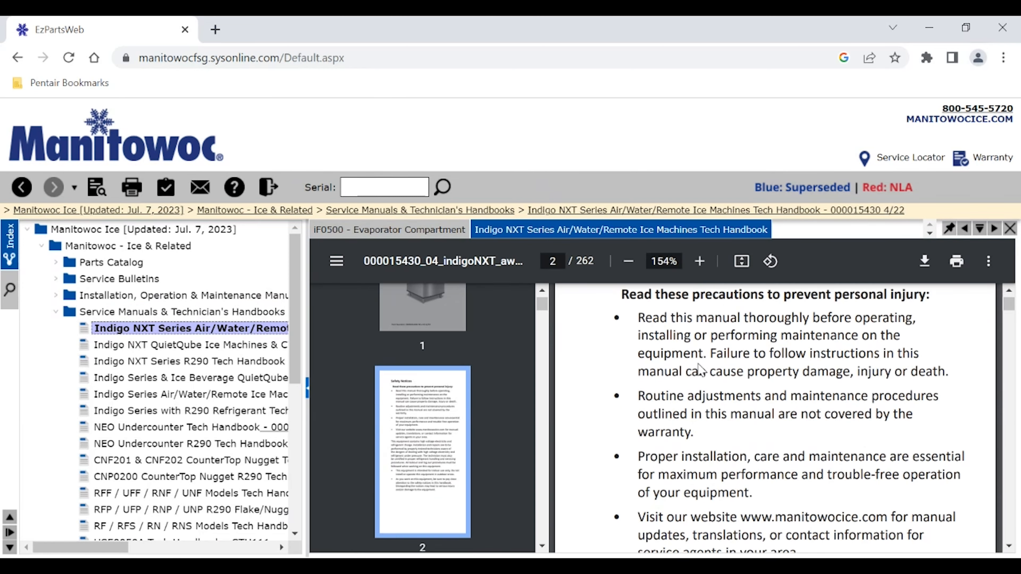
{"action": "scroll", "scroll_direction": "up", "scroll_amount": 3}
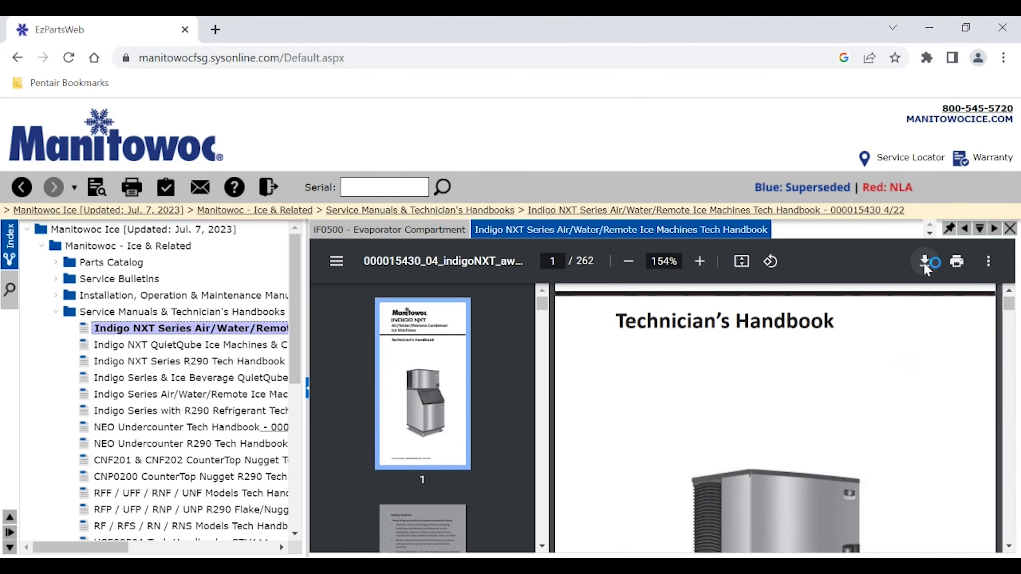
Start downloading the handbook PDF, cancel the Save As prompt, and move on to the Mobile EzParts slide
{"action": "left_click", "coordinate": [925, 261]}
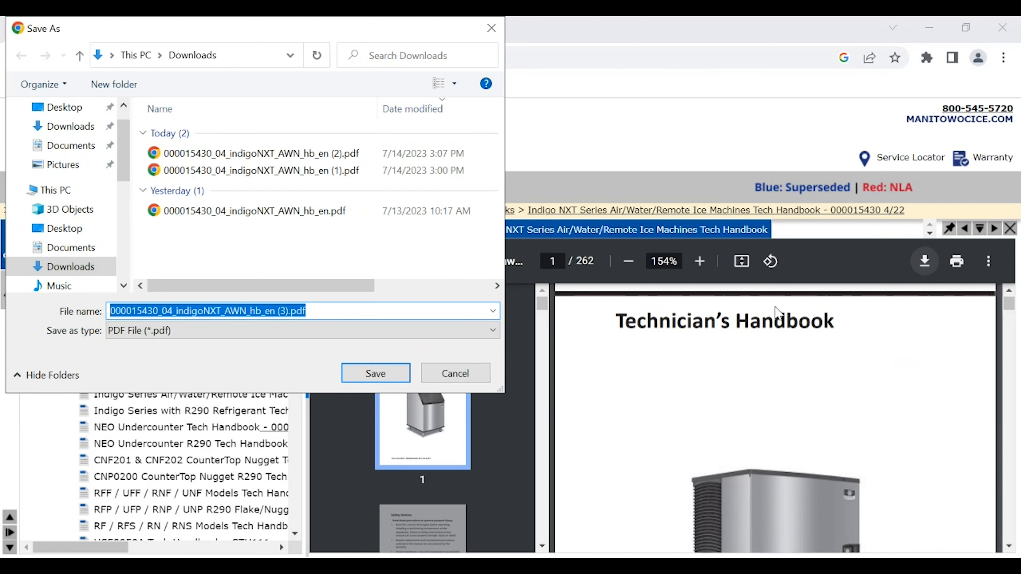
{"action": "mouse_move", "coordinate": [708, 339]}
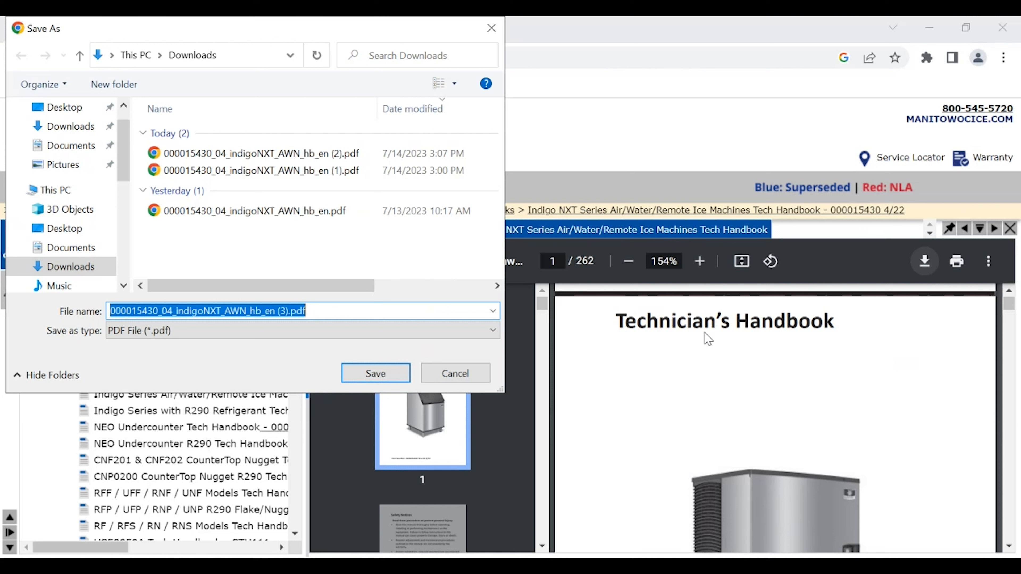
{"action": "mouse_move", "coordinate": [606, 371]}
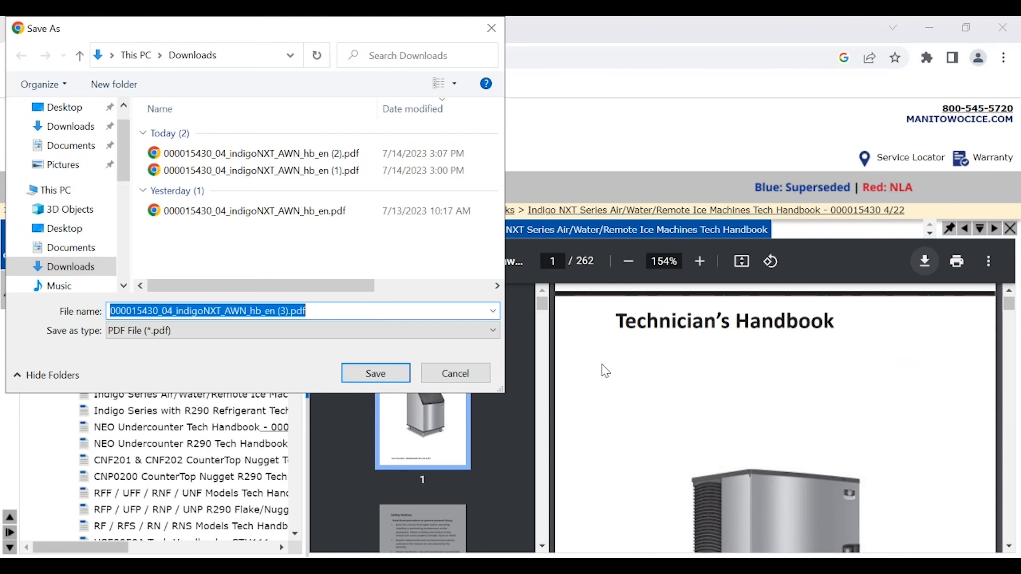
{"action": "mouse_move", "coordinate": [510, 407]}
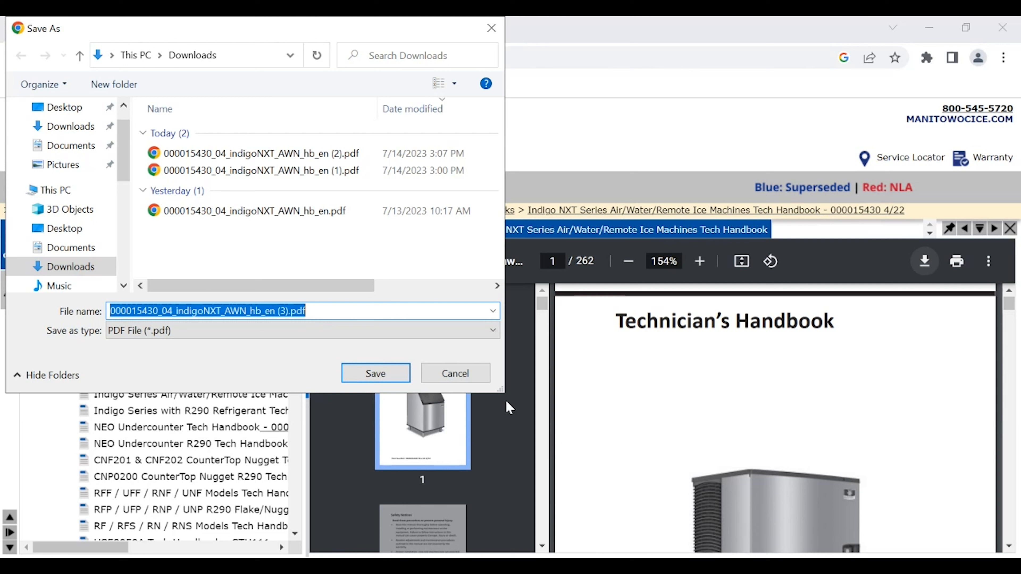
{"action": "left_click", "coordinate": [375, 373]}
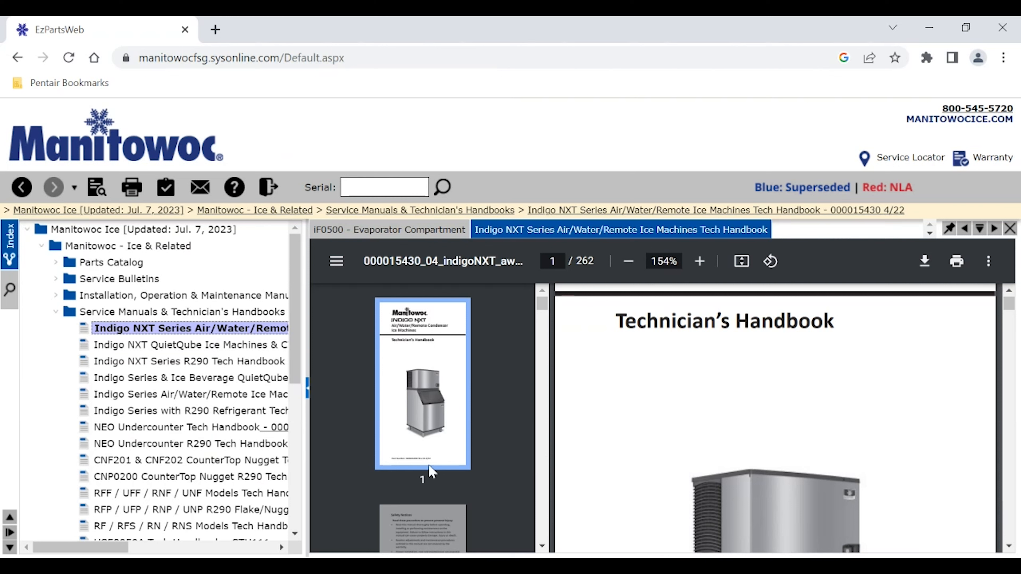
{"action": "scroll", "scroll_direction": "down", "scroll_amount": 3}
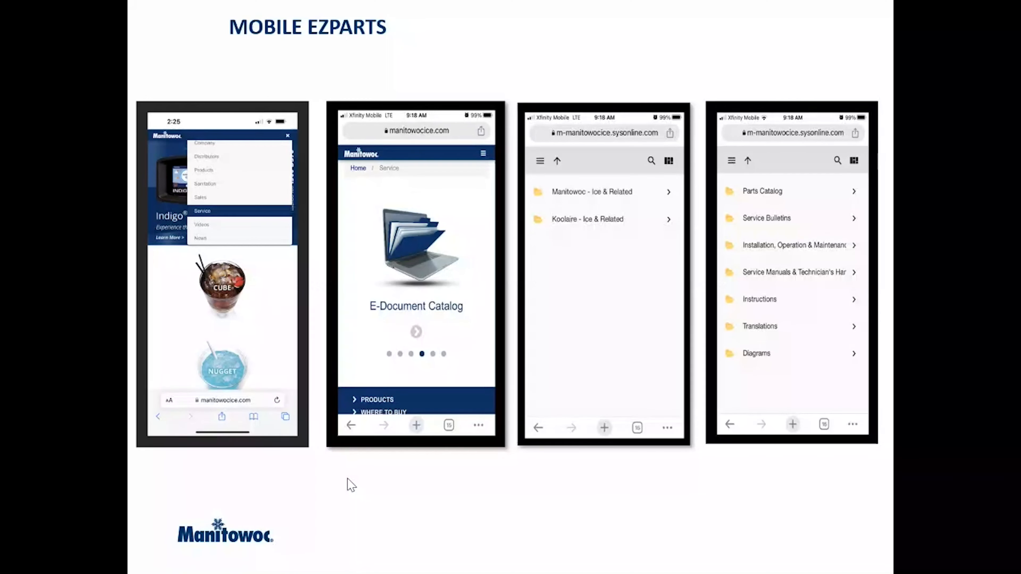
{"action": "mouse_move", "coordinate": [313, 460]}
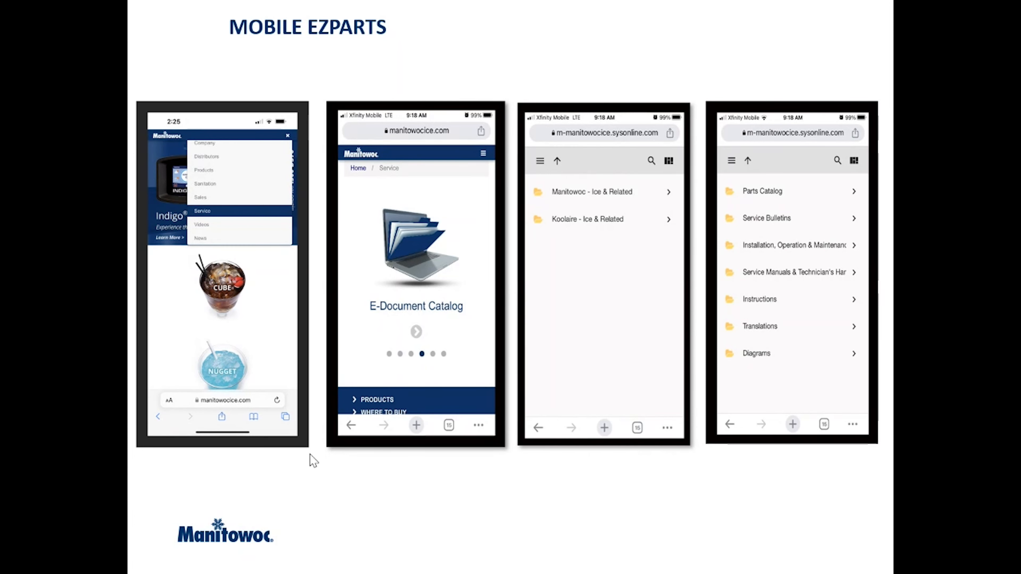
{"action": "mouse_move", "coordinate": [221, 131]}
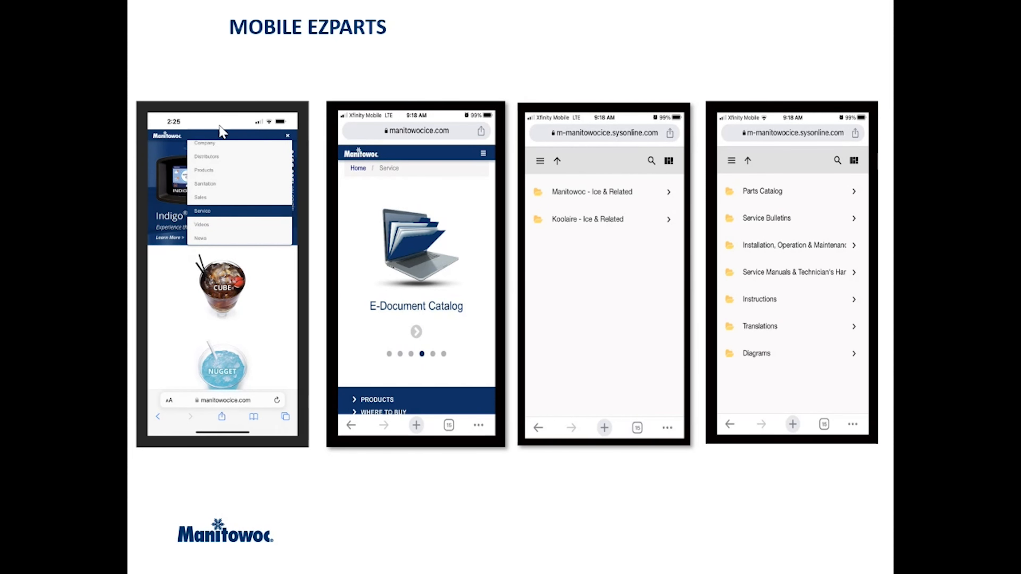
{"action": "mouse_move", "coordinate": [241, 144]}
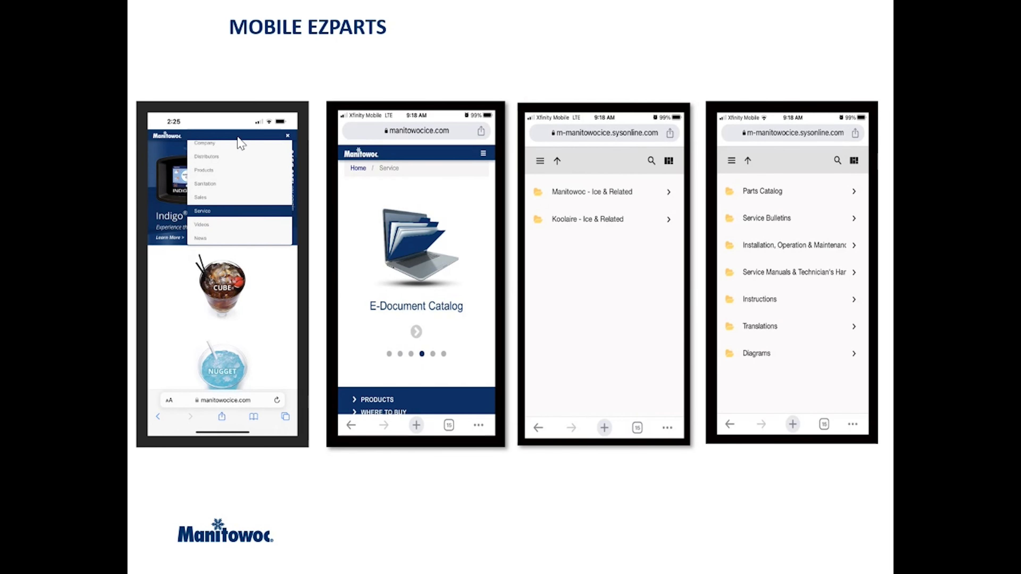
{"action": "mouse_move", "coordinate": [288, 142]}
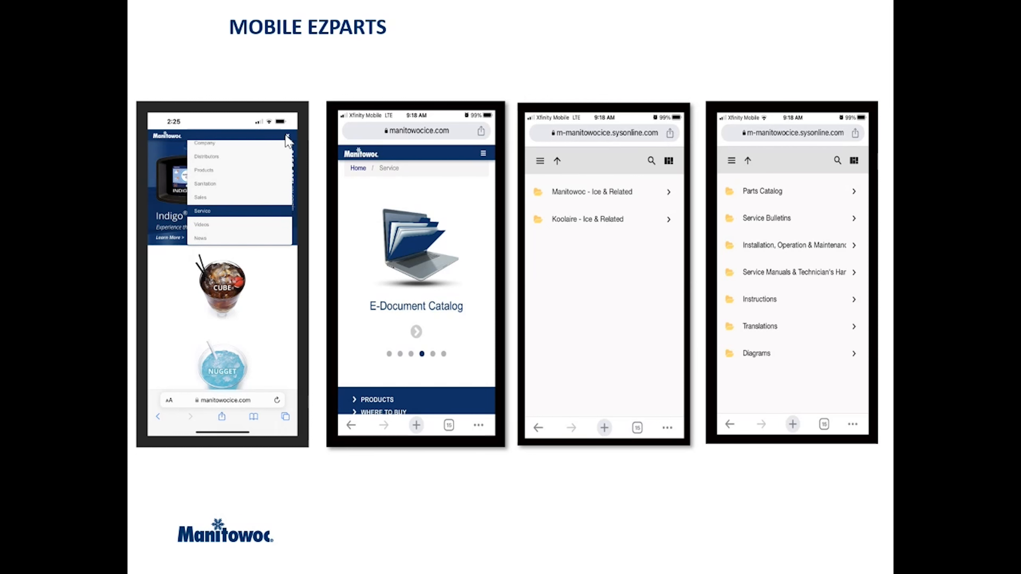
{"action": "mouse_move", "coordinate": [244, 183]}
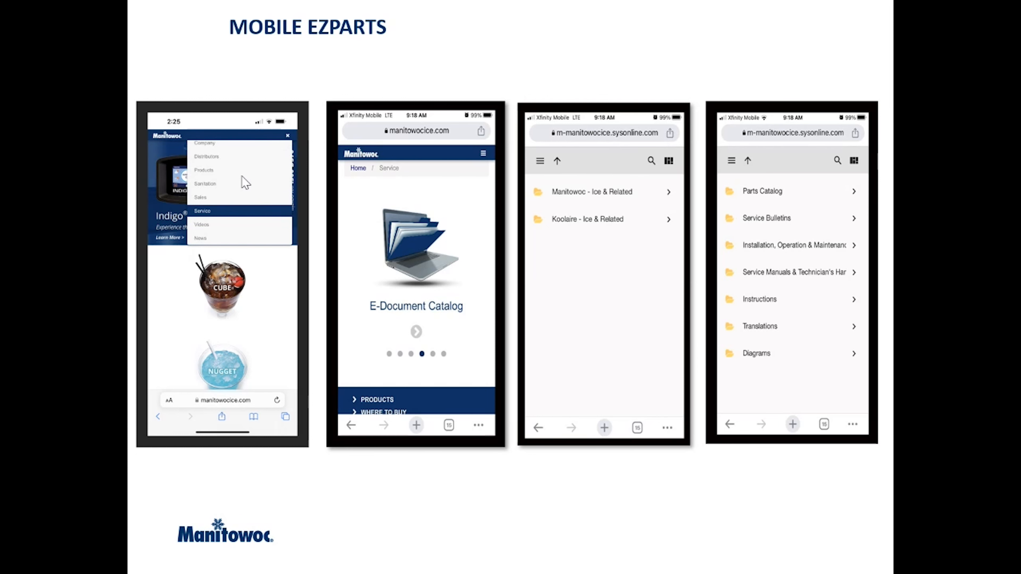
{"action": "mouse_move", "coordinate": [224, 218]}
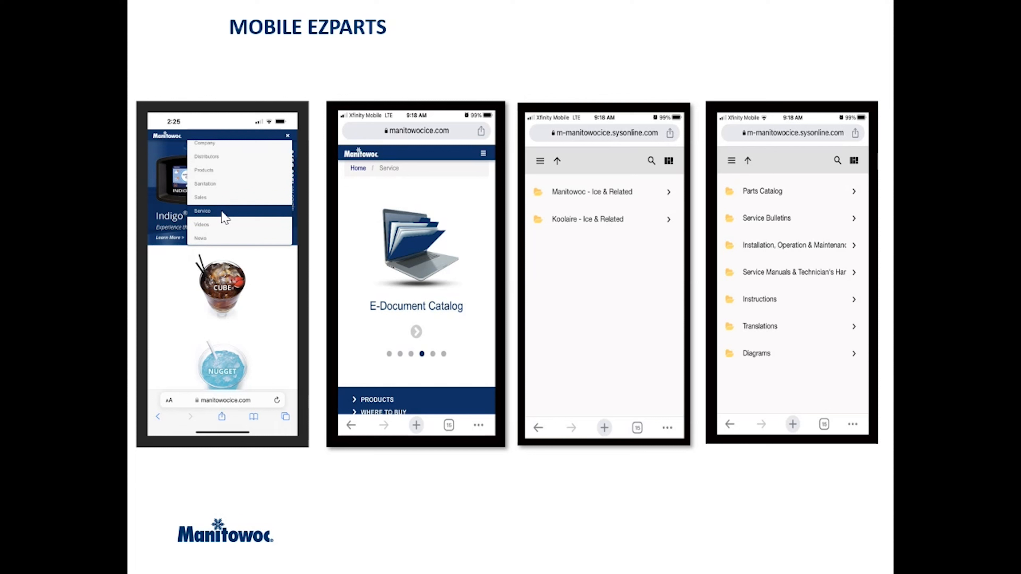
{"action": "mouse_move", "coordinate": [441, 297]}
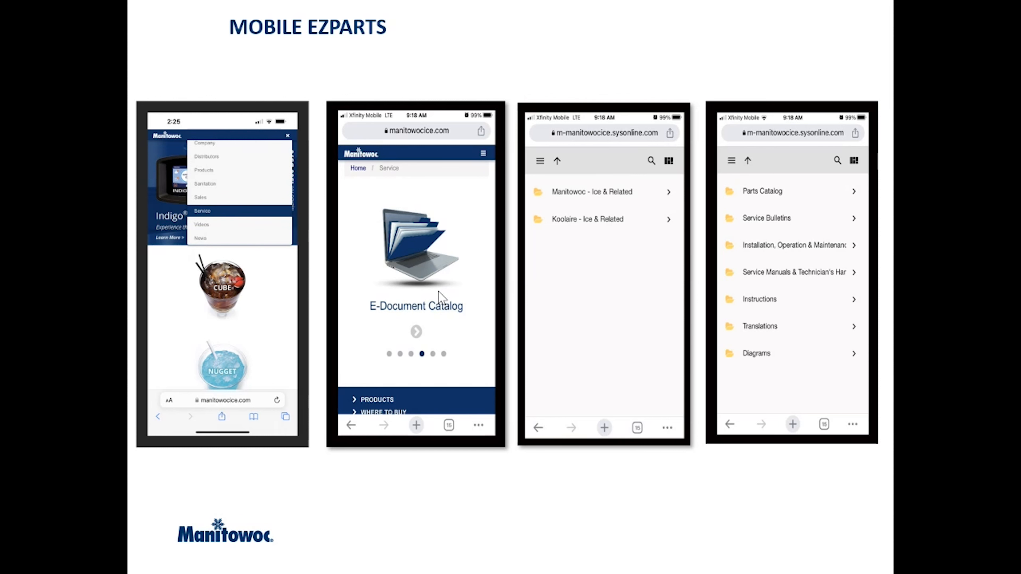
{"action": "mouse_move", "coordinate": [432, 285]}
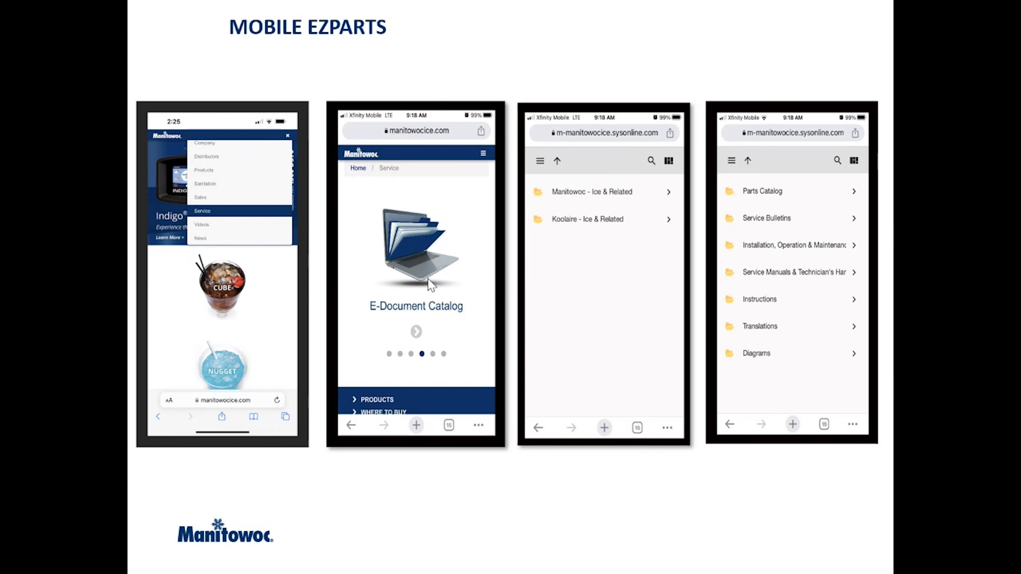
{"action": "mouse_move", "coordinate": [363, 280]}
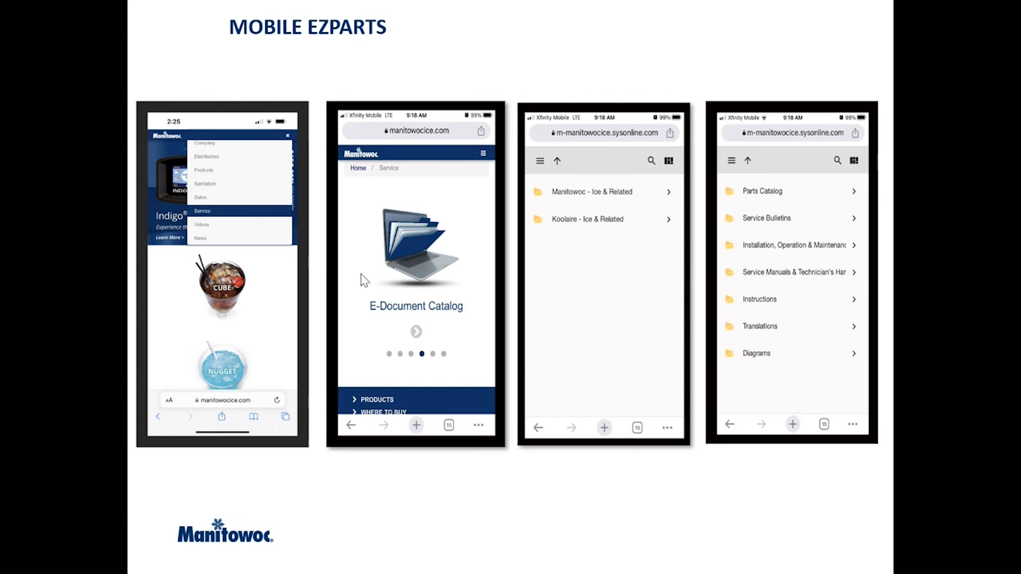
{"action": "mouse_move", "coordinate": [447, 286]}
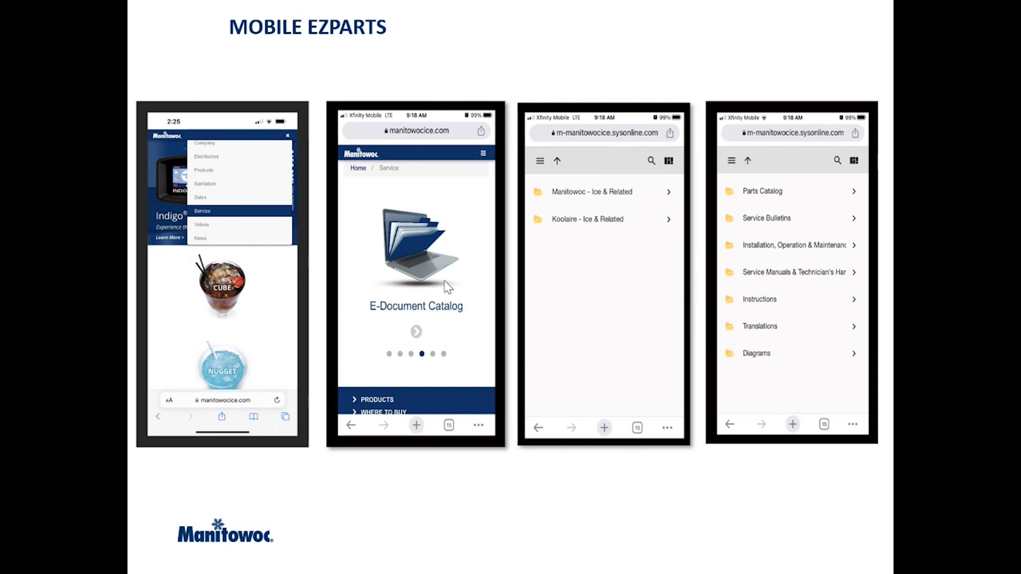
{"action": "mouse_move", "coordinate": [420, 312]}
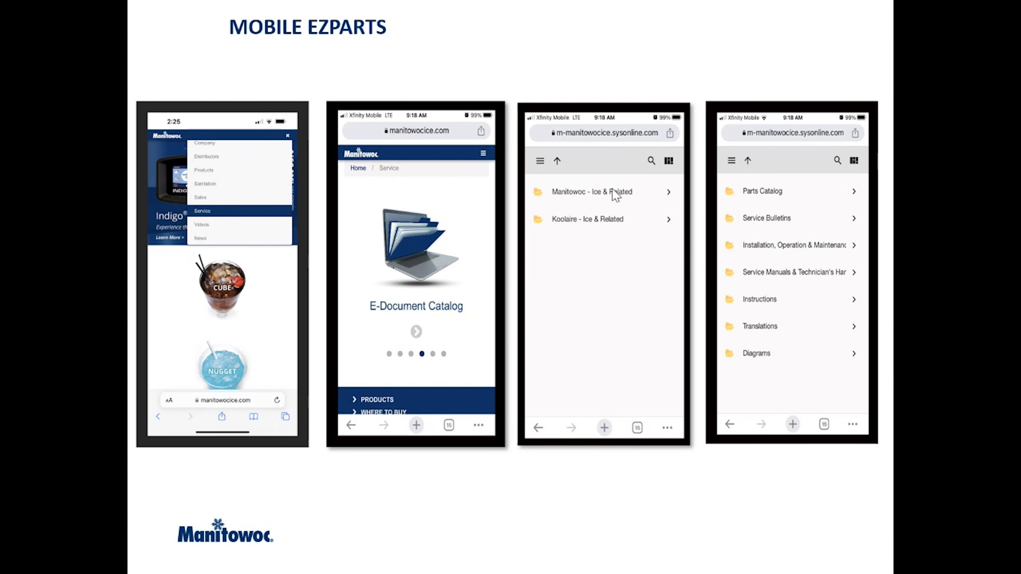
{"action": "mouse_move", "coordinate": [586, 229]}
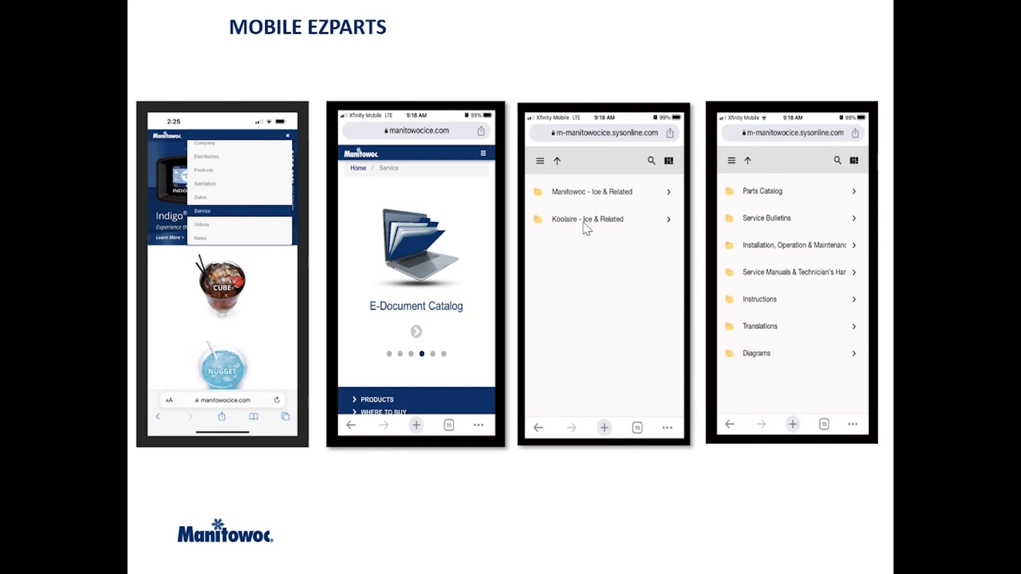
{"action": "mouse_move", "coordinate": [770, 200]}
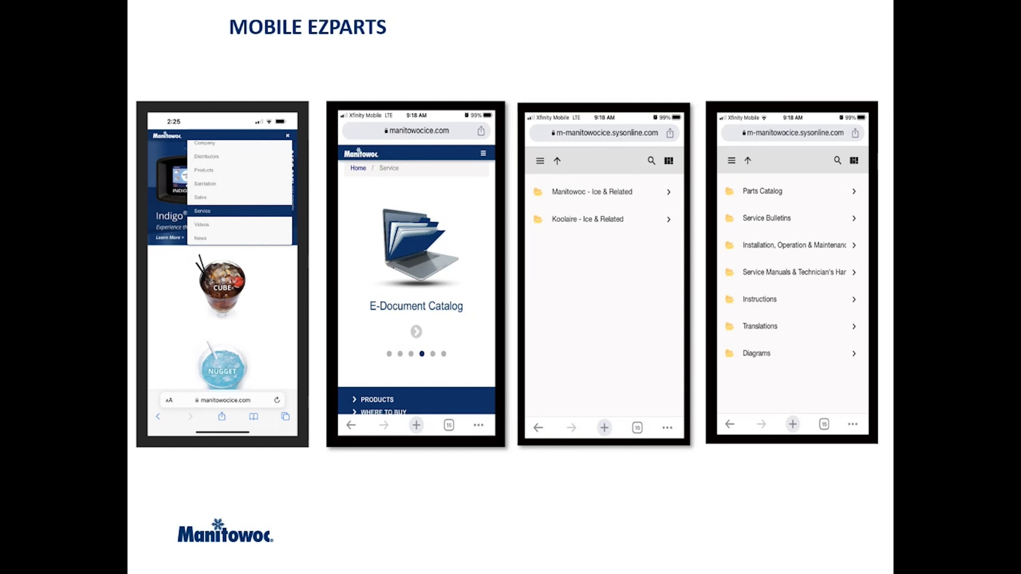
{"action": "mouse_move", "coordinate": [854, 217]}
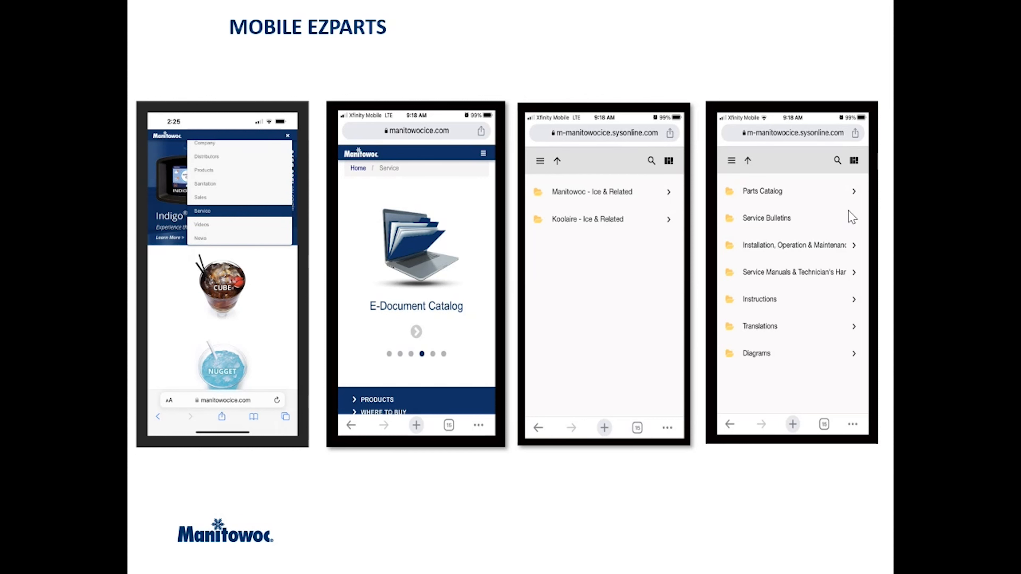
{"action": "mouse_move", "coordinate": [796, 244]}
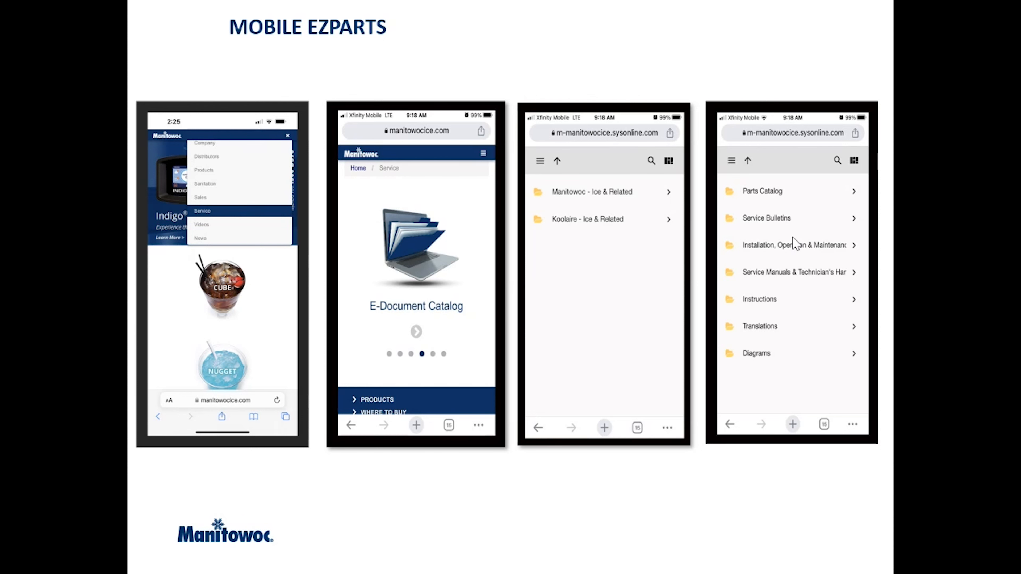
{"action": "mouse_move", "coordinate": [674, 308]}
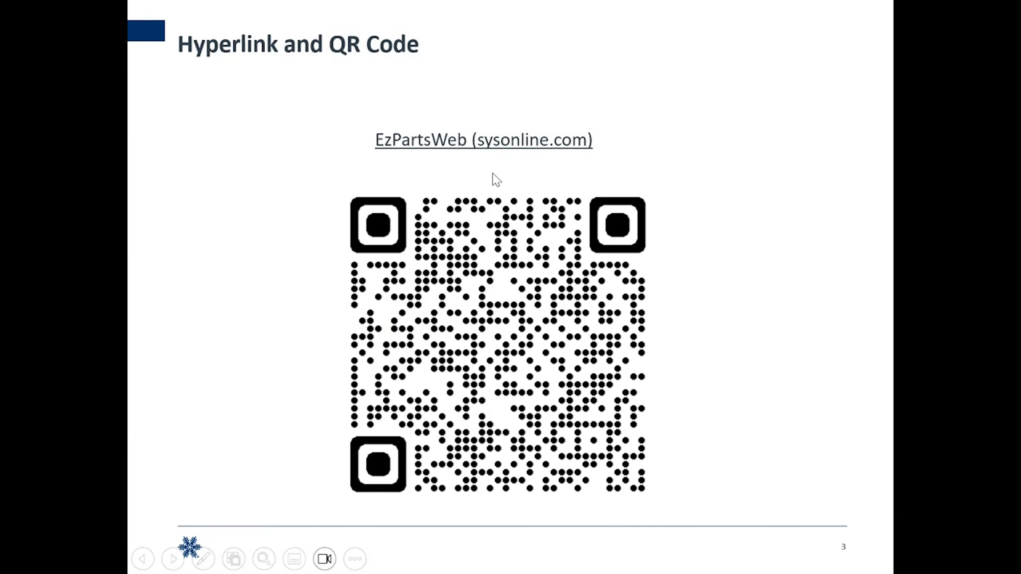
{"action": "mouse_move", "coordinate": [462, 271]}
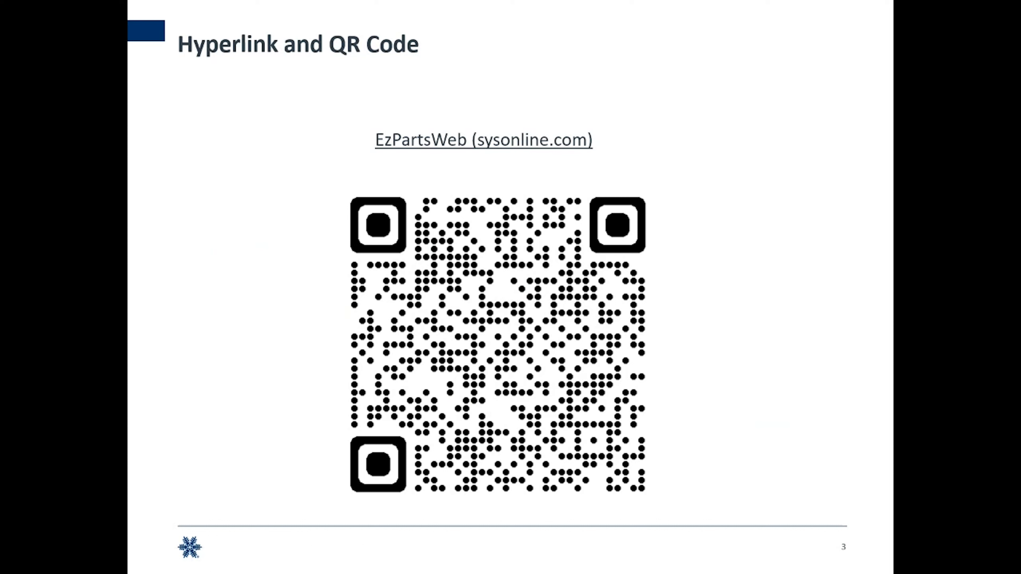
{"action": "mouse_move", "coordinate": [409, 140]}
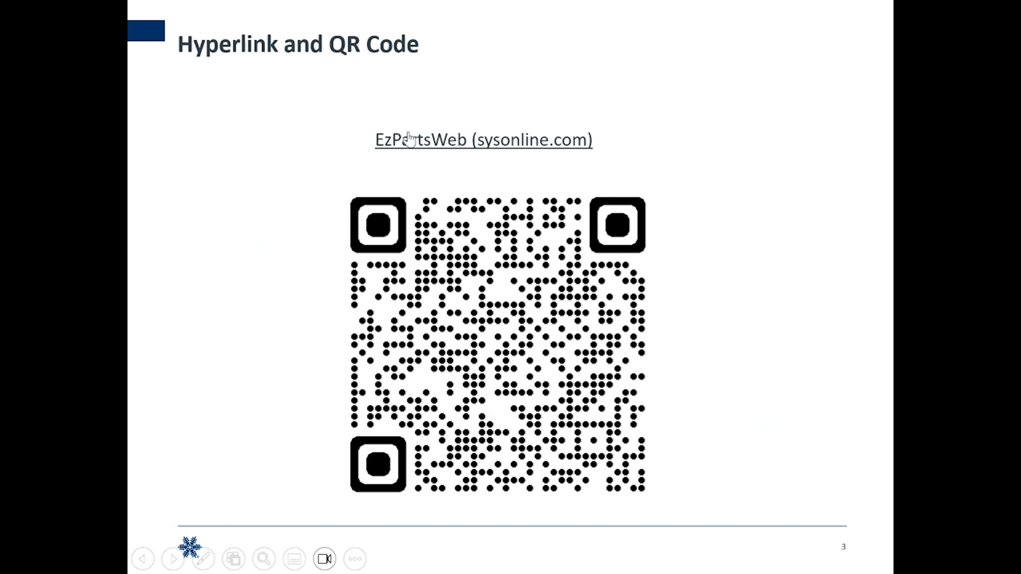
{"action": "mouse_move", "coordinate": [508, 166]}
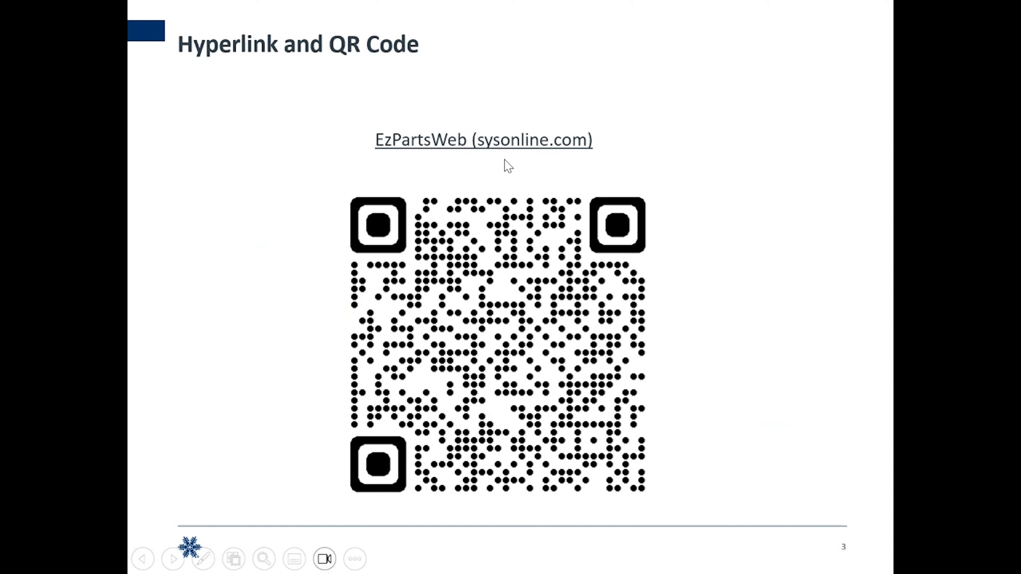
{"action": "mouse_move", "coordinate": [513, 162]}
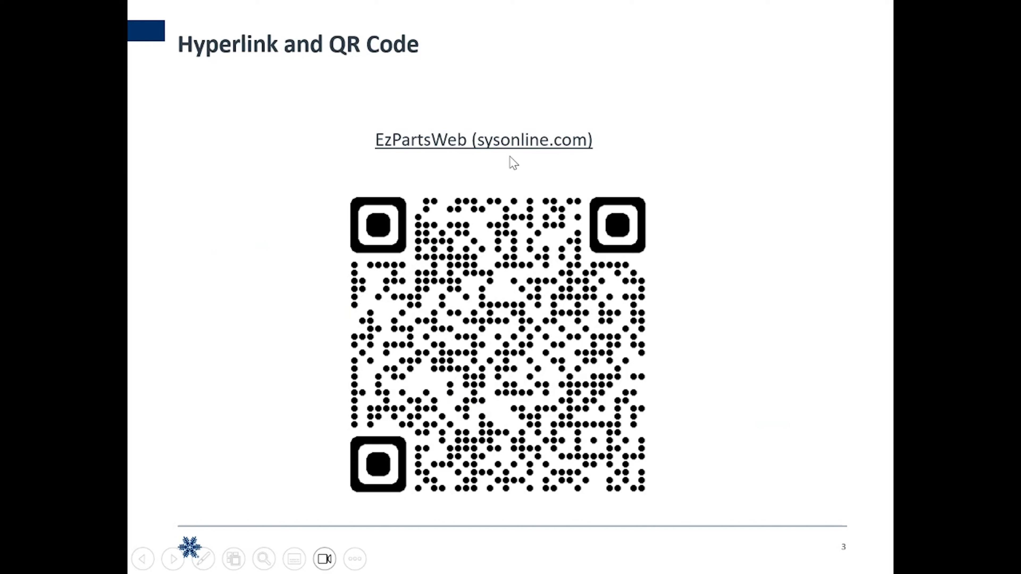